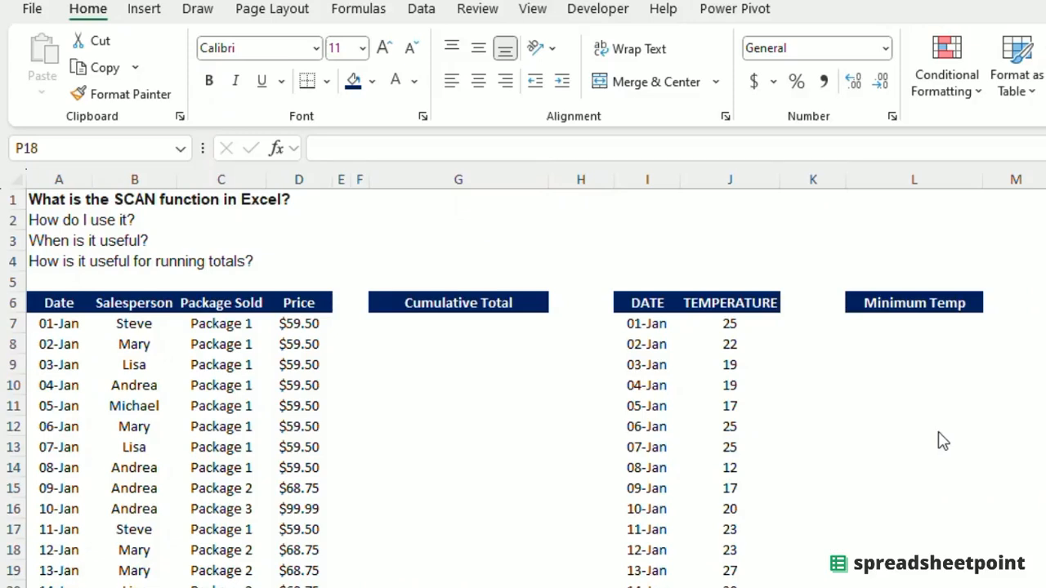
mouse_move(178, 214)
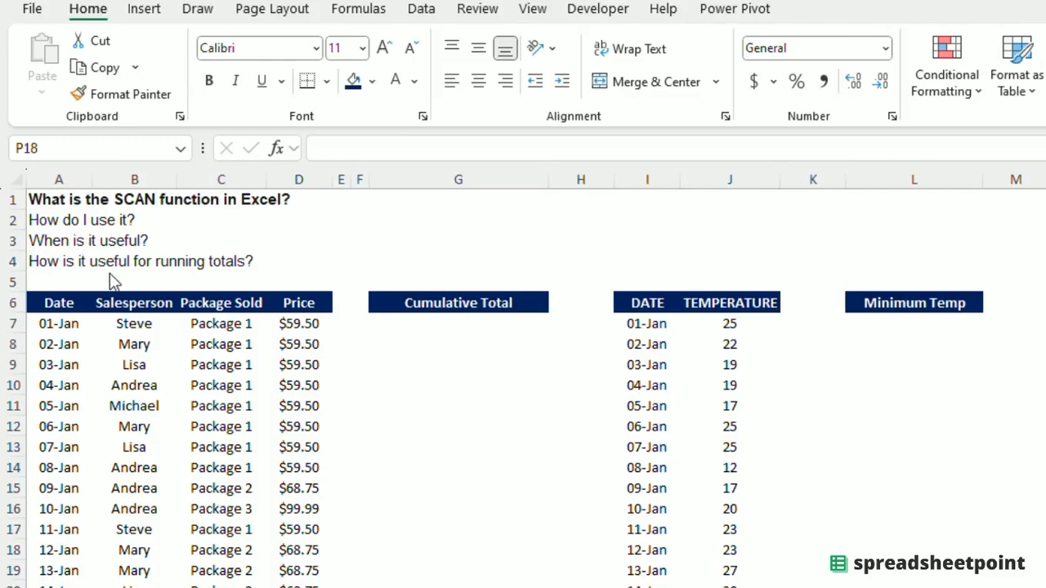
mouse_move(824, 418)
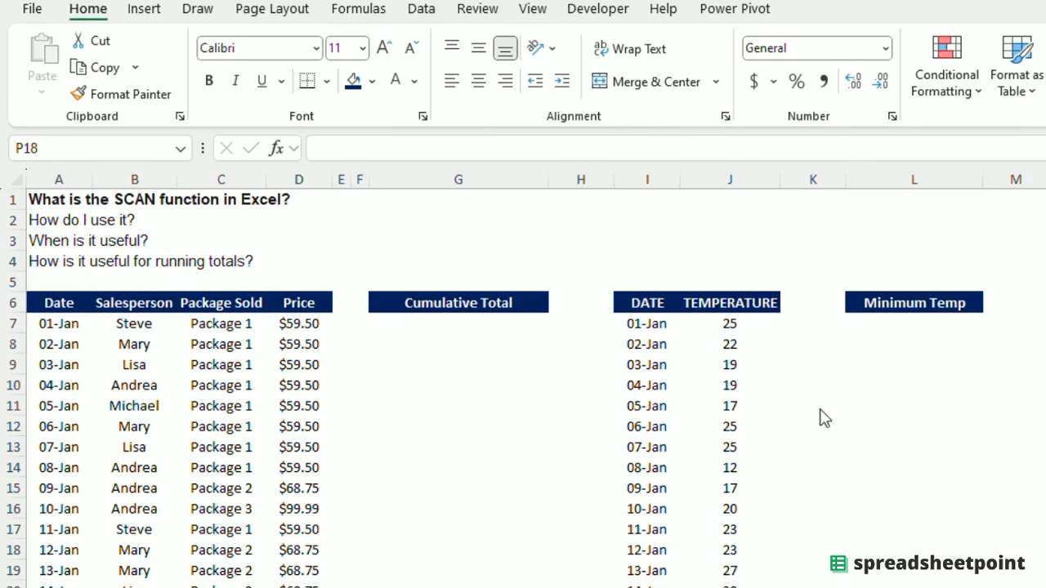
mouse_move(816, 472)
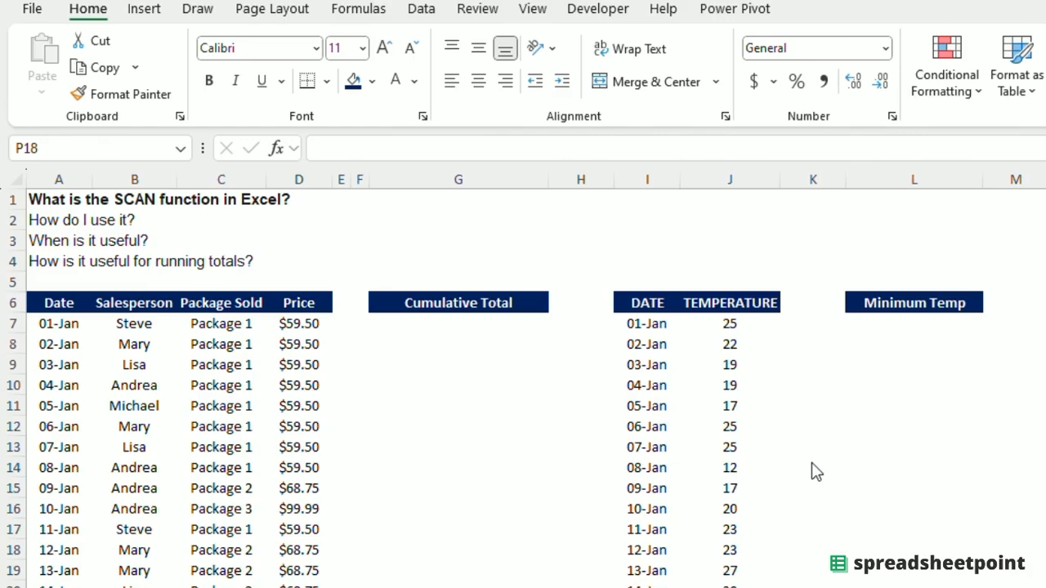
mouse_move(507, 421)
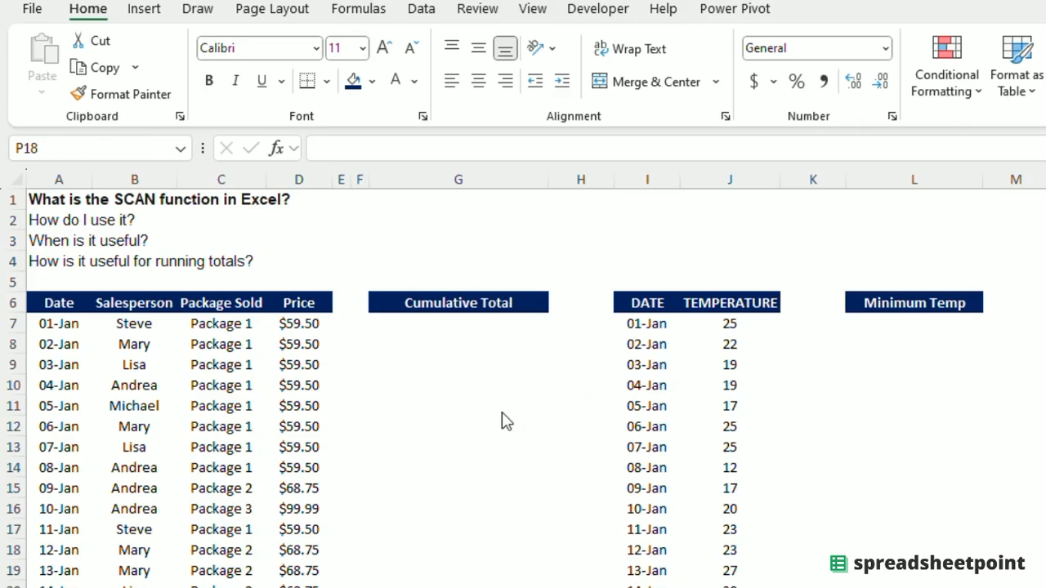
mouse_move(441, 363)
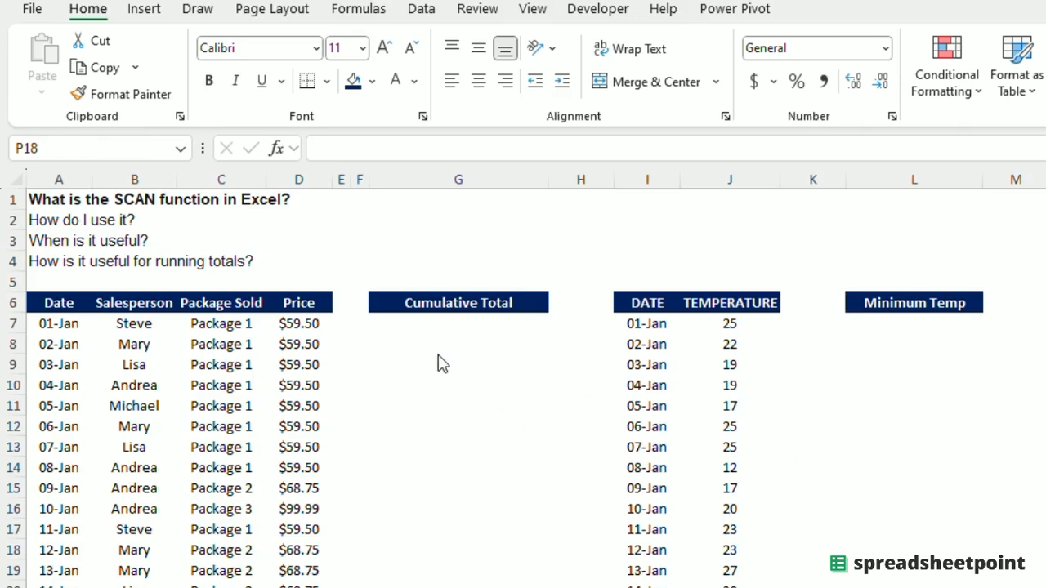
Step: Begin a SCAN formula in G9 and abandon it unfinished
left_click(458, 364)
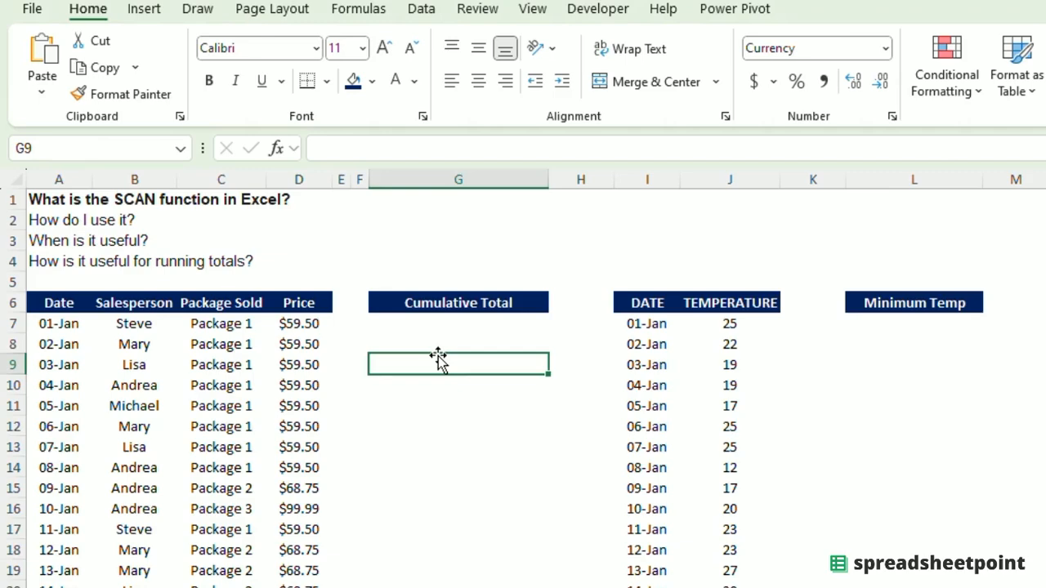
type("=sc")
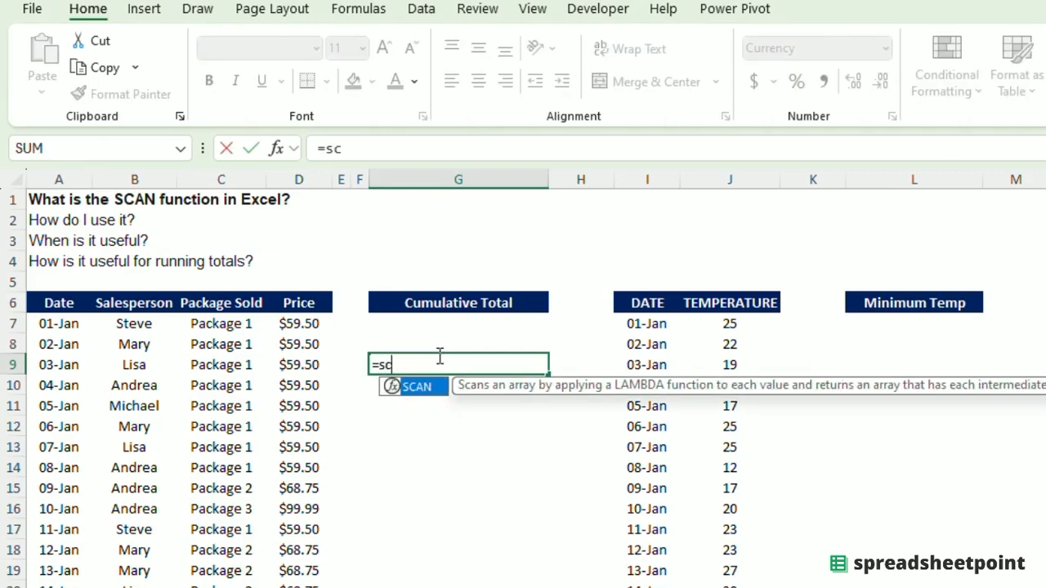
type("a")
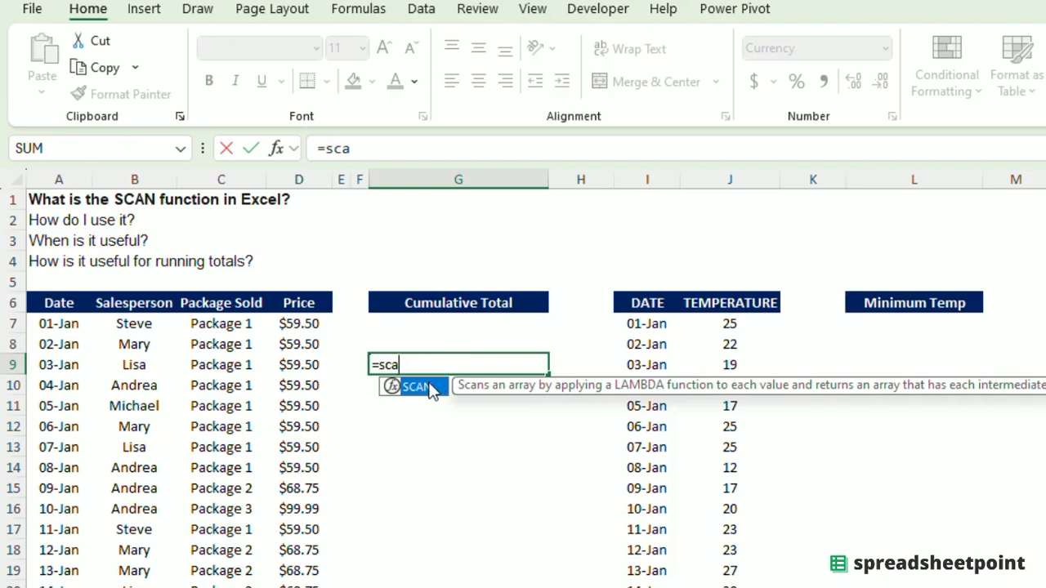
mouse_move(420, 400)
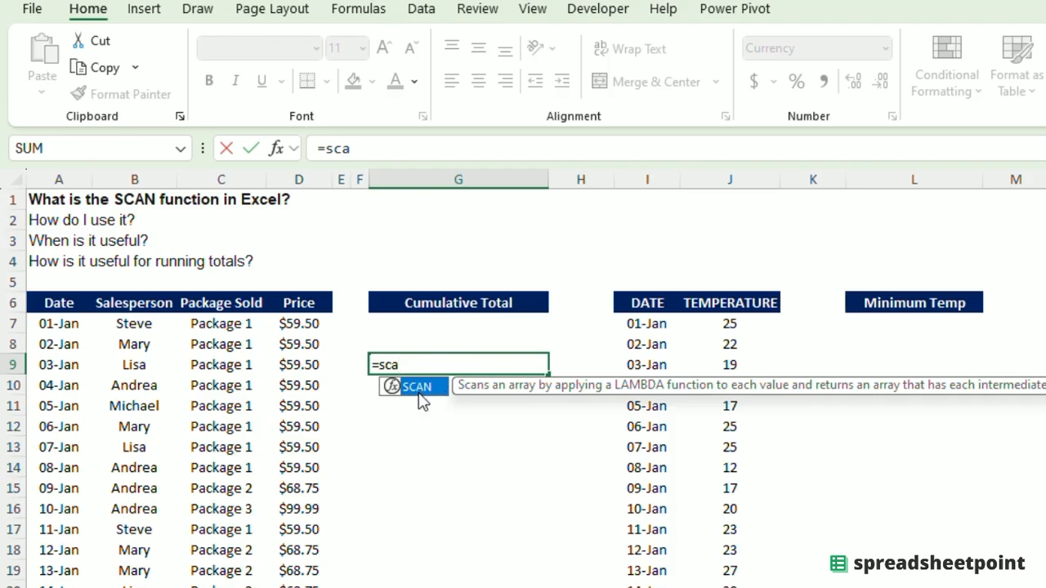
mouse_move(466, 408)
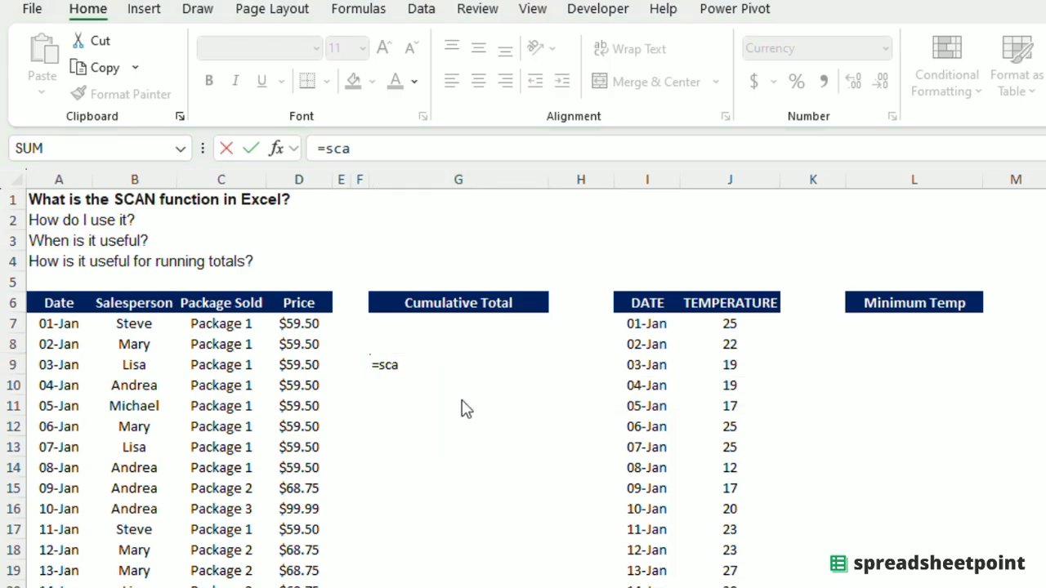
mouse_move(459, 406)
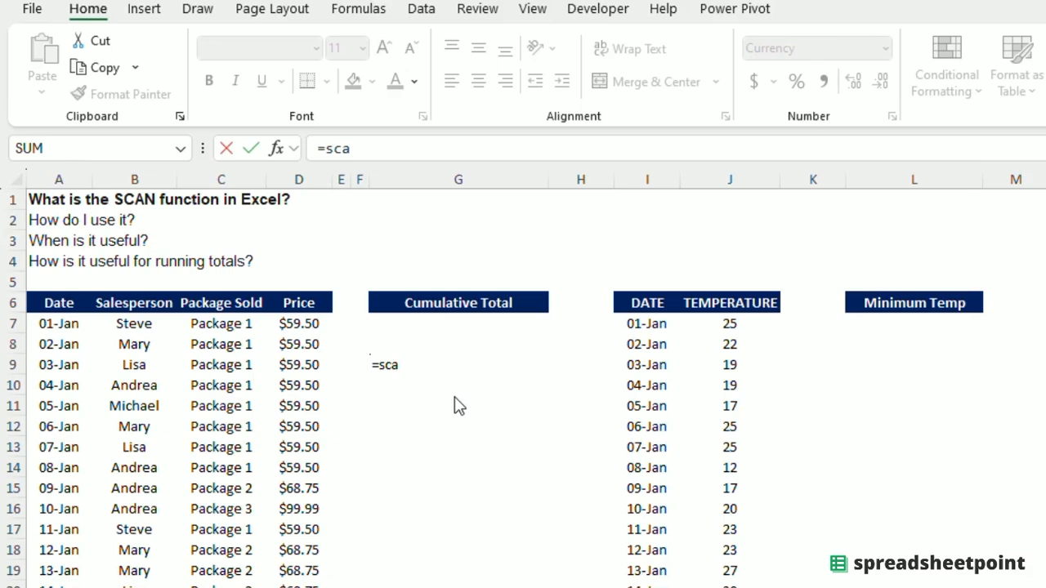
mouse_move(462, 410)
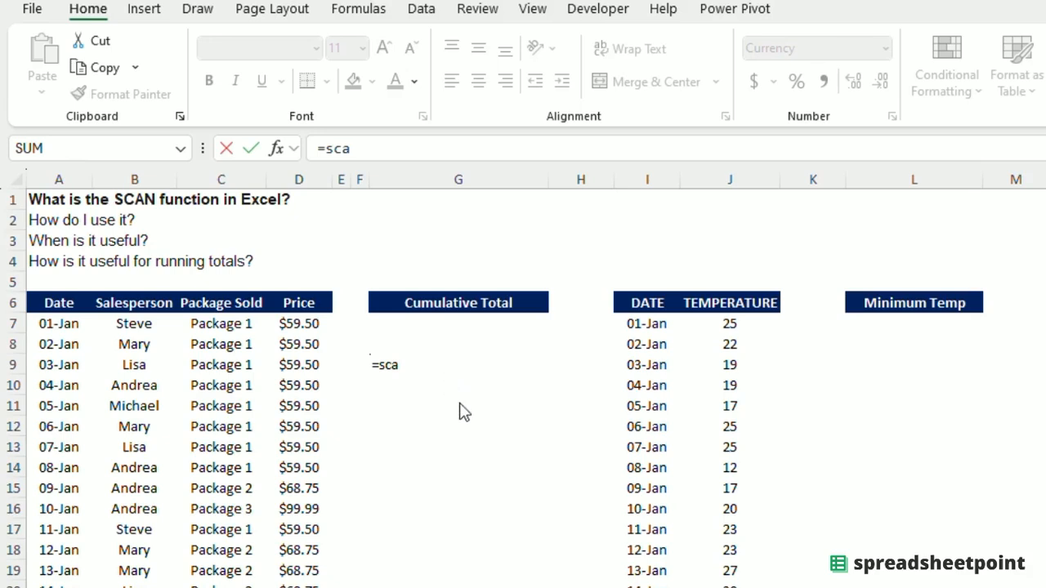
mouse_move(281, 580)
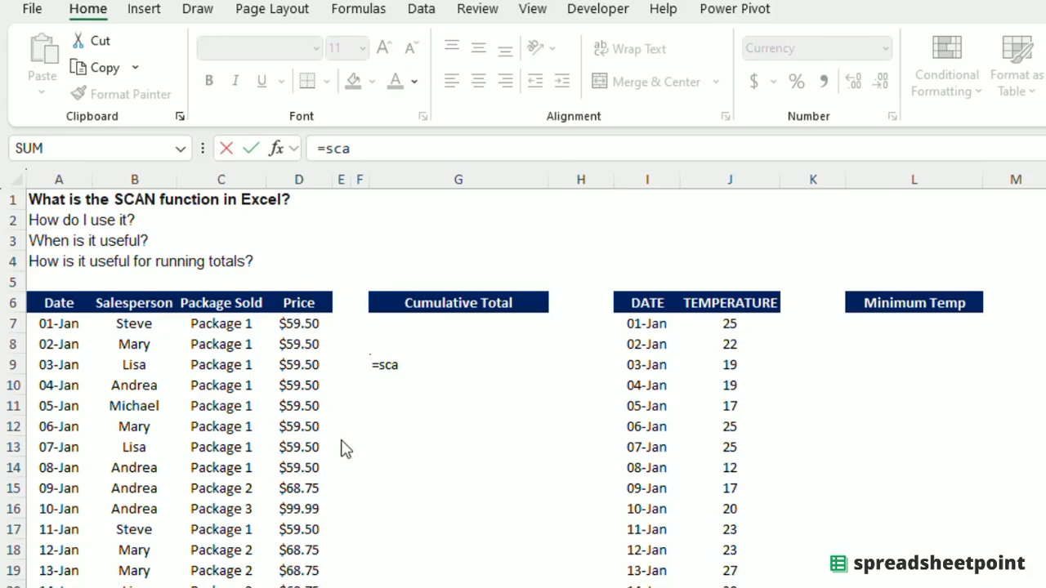
mouse_move(149, 313)
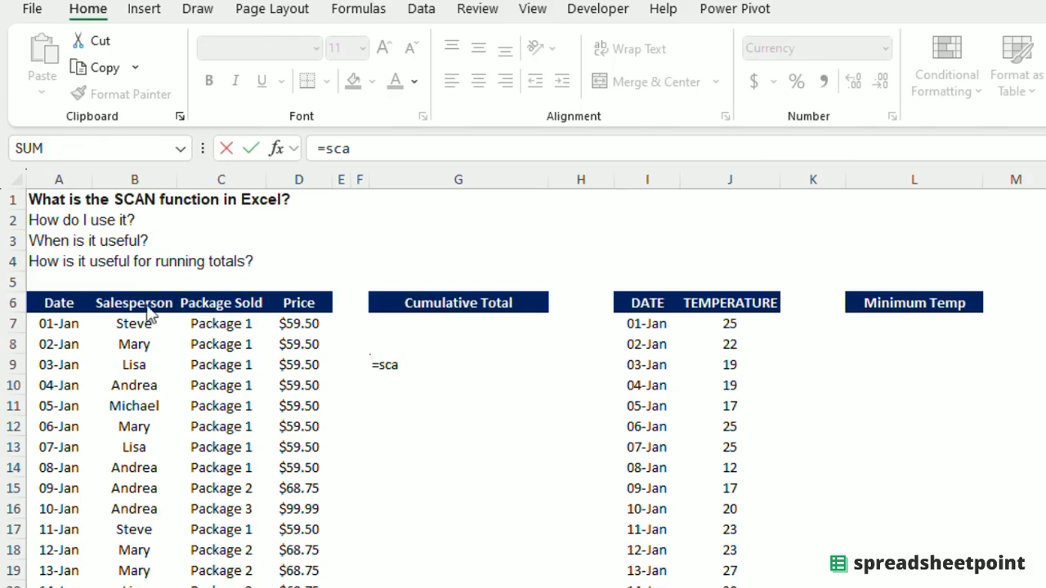
mouse_move(131, 276)
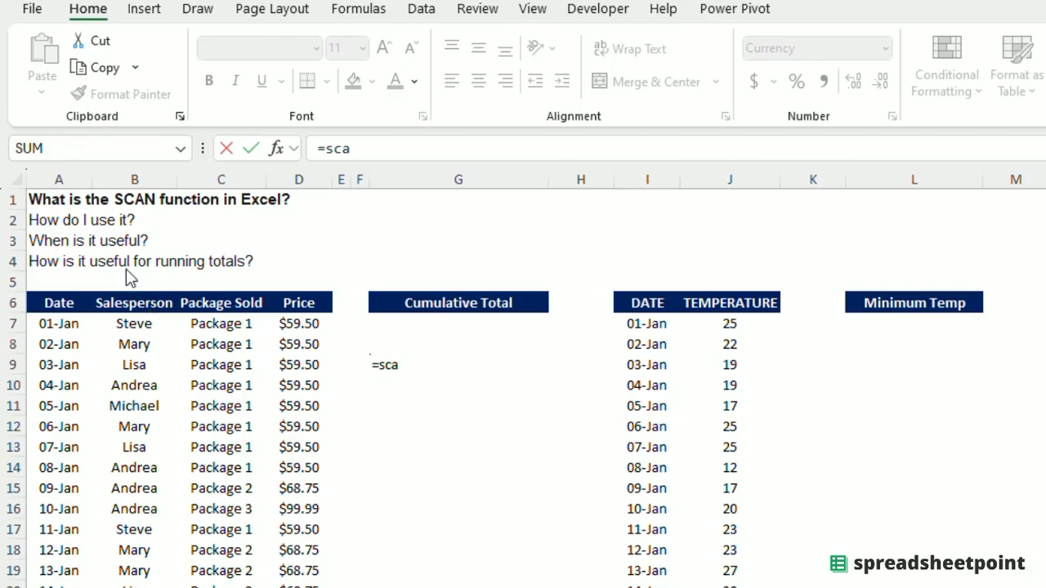
left_click(457, 365)
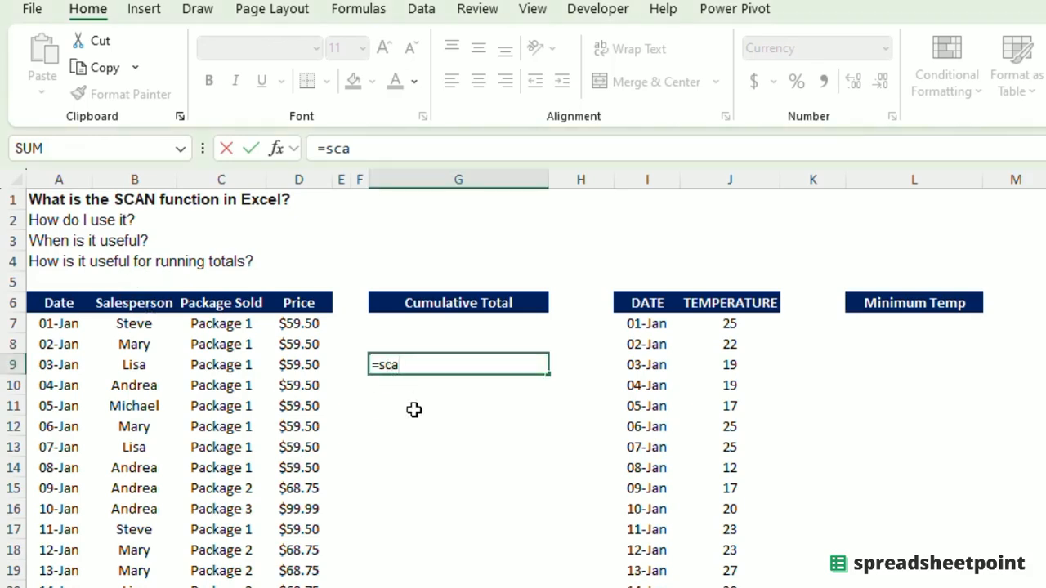
key("Escape")
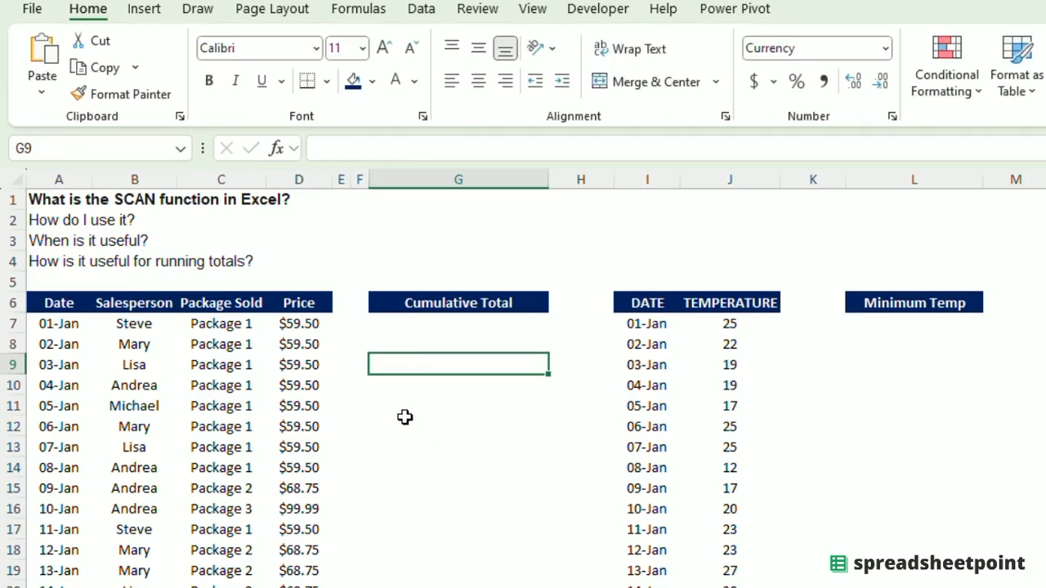
Step: Enter =D7, =G7+D8 and =G8+D9 in G7:G9, giving $59.50, $119.00 and $178.50
left_click(458, 323)
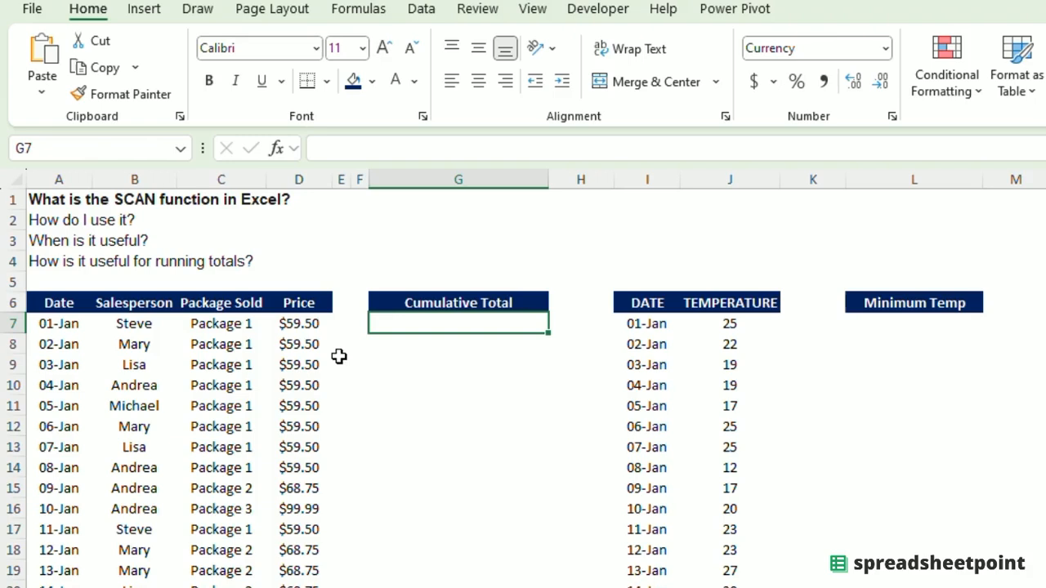
left_click_drag(299, 323, 298, 364)
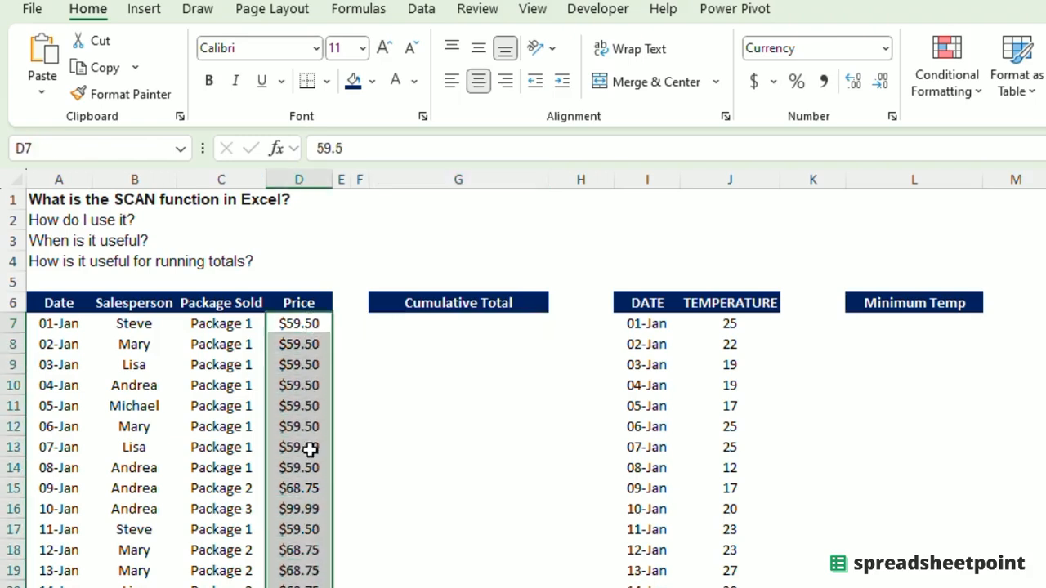
mouse_move(424, 445)
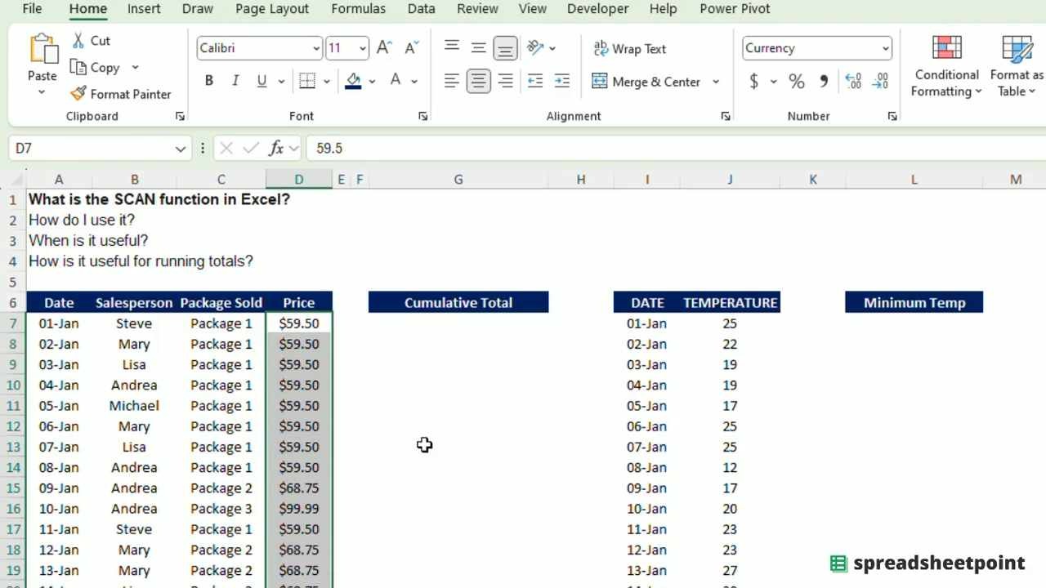
left_click(59, 303)
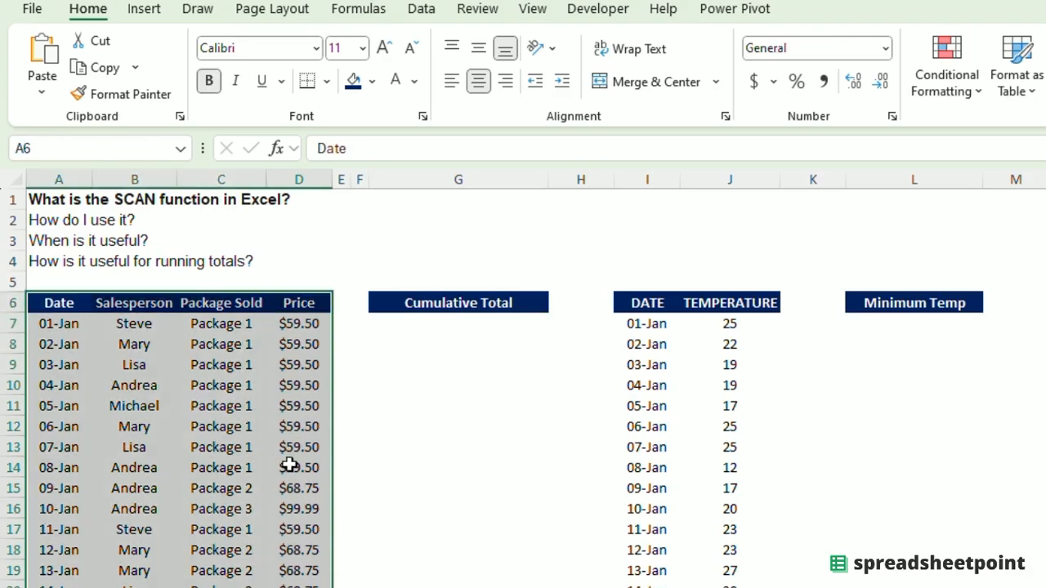
mouse_move(196, 377)
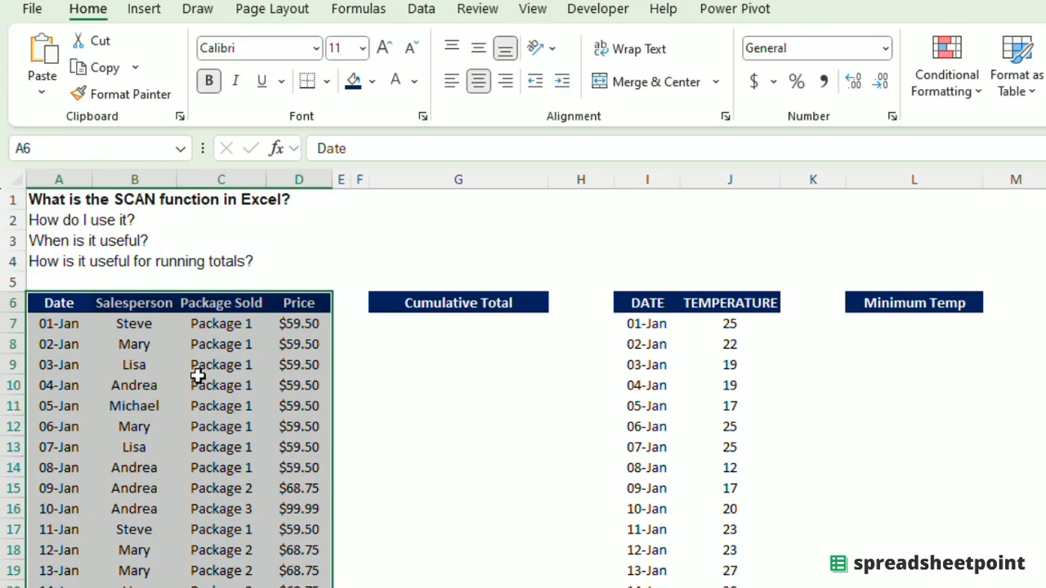
left_click(457, 321)
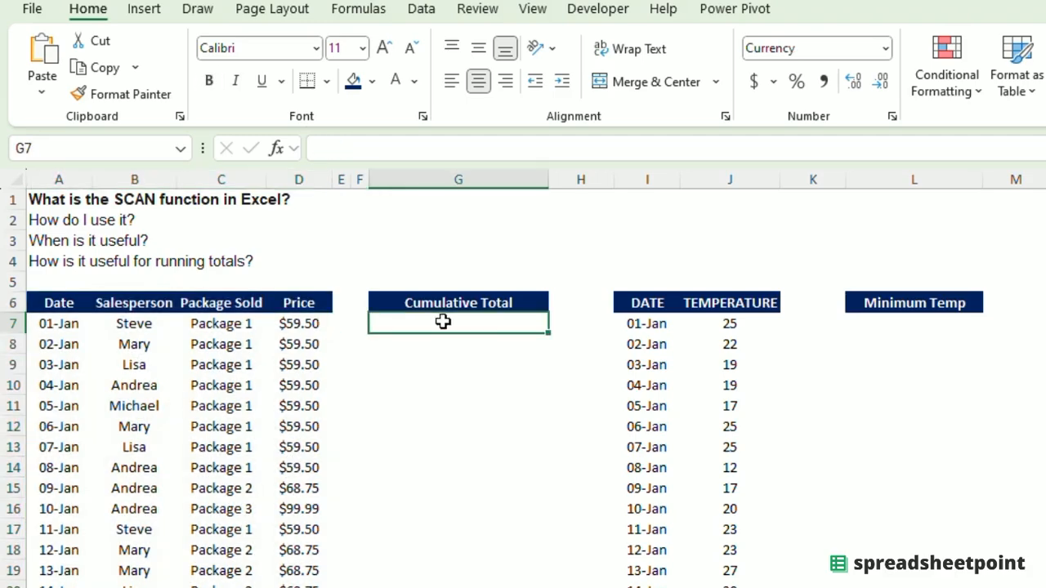
type("=G7+")
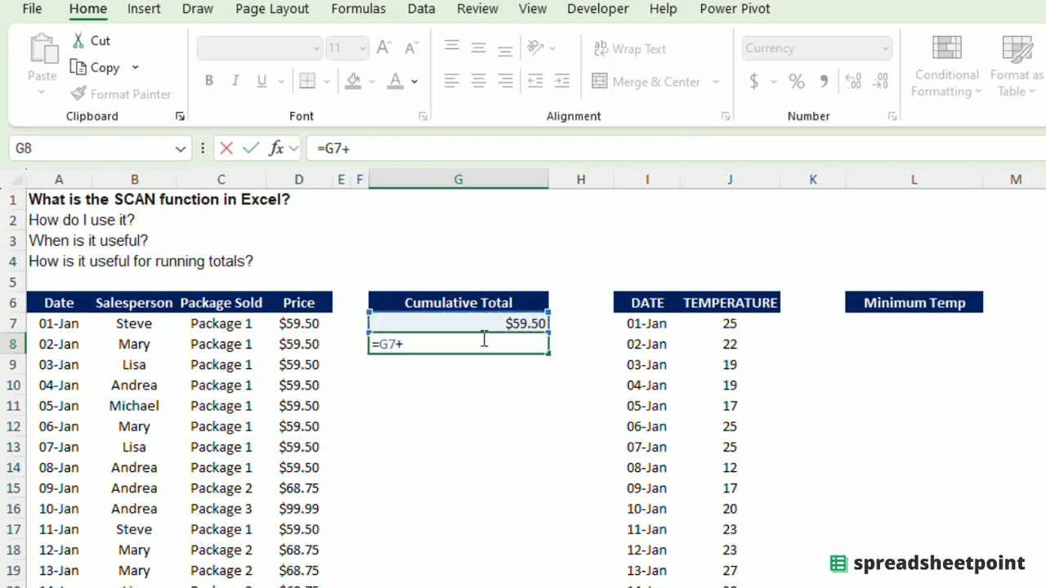
left_click(298, 344)
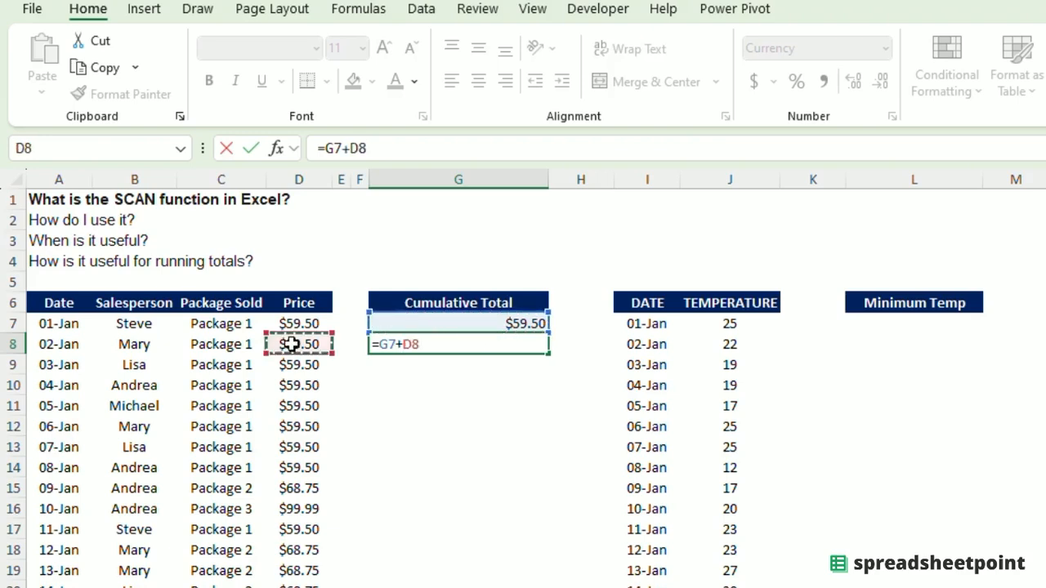
key("Return")
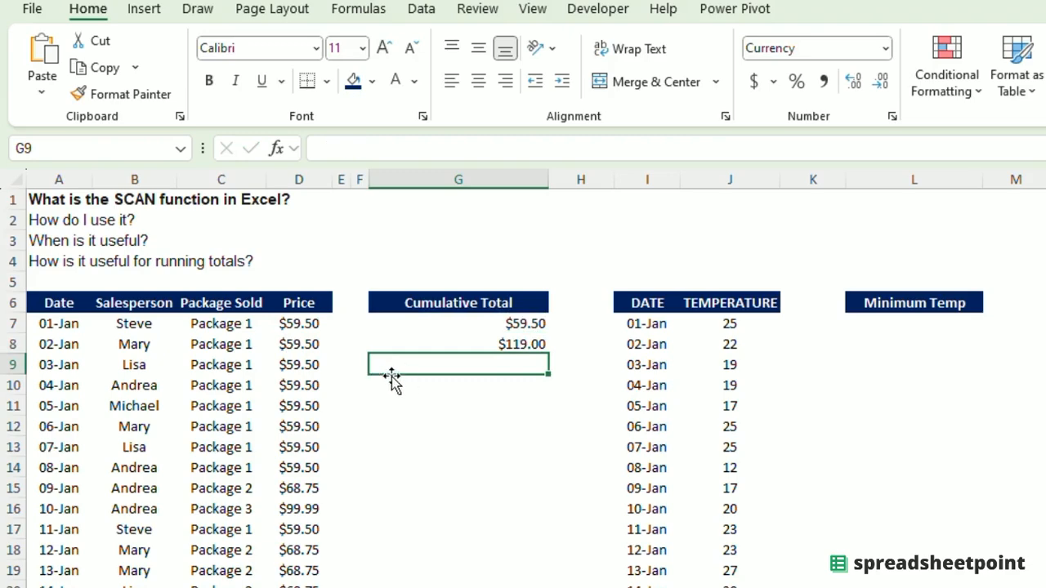
type("=G8")
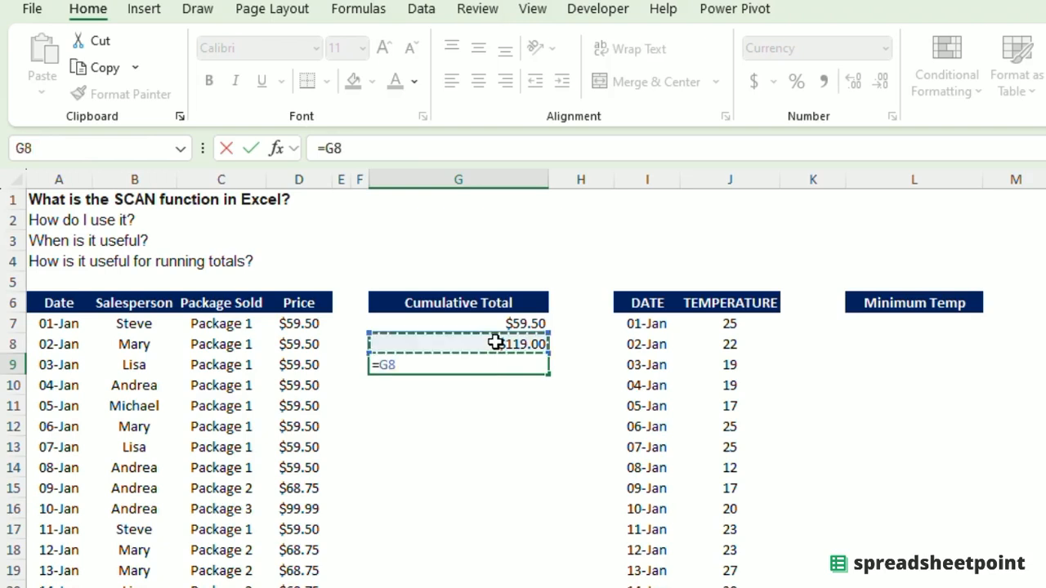
type("+")
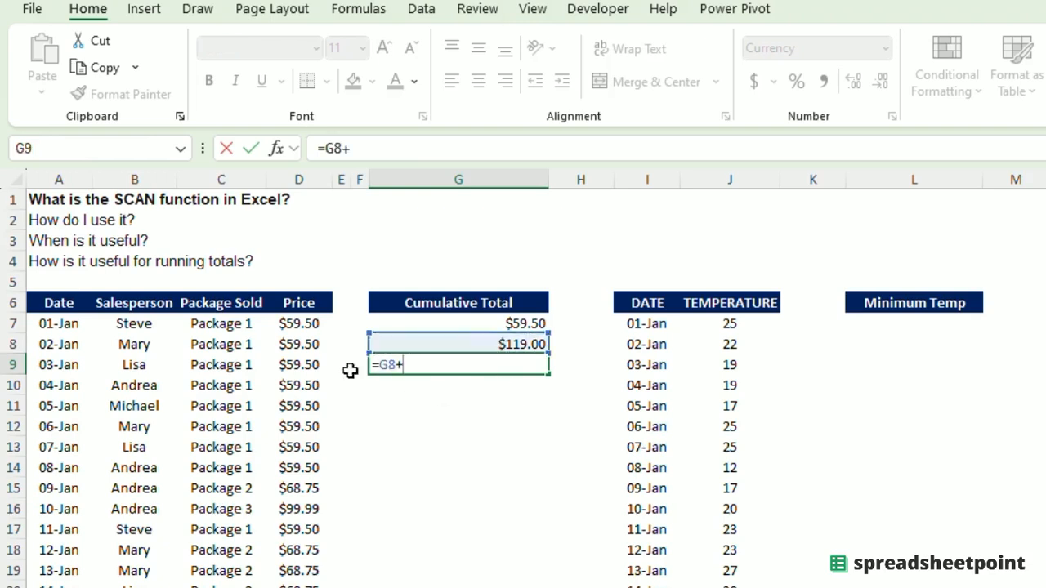
key("Return")
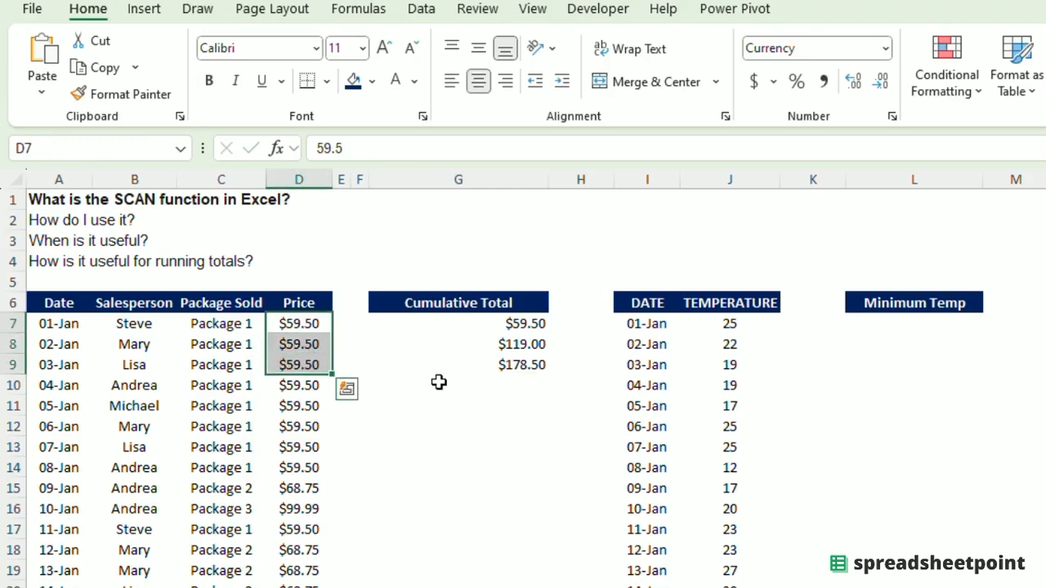
left_click(458, 323)
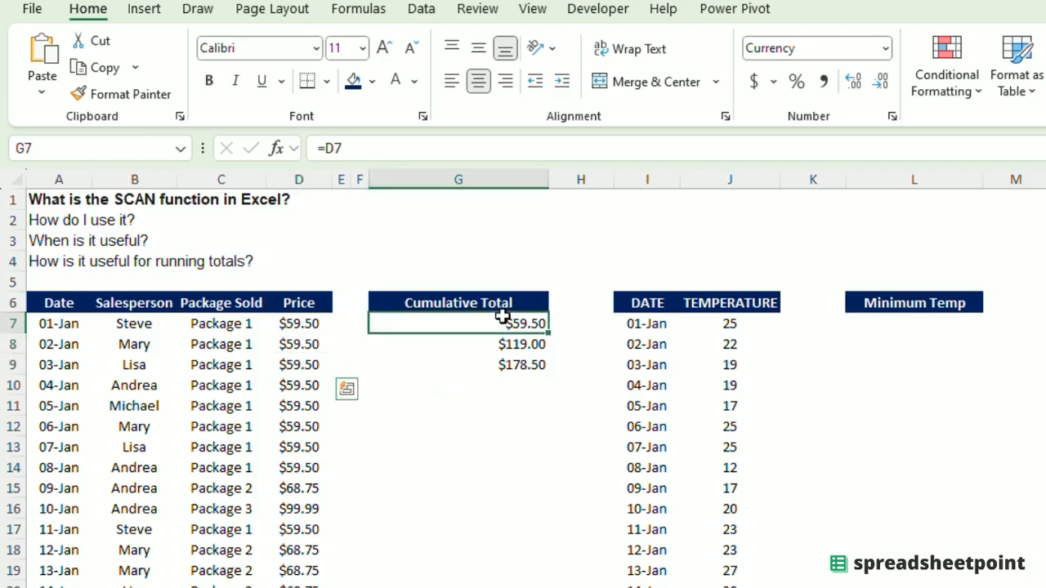
key("Delete")
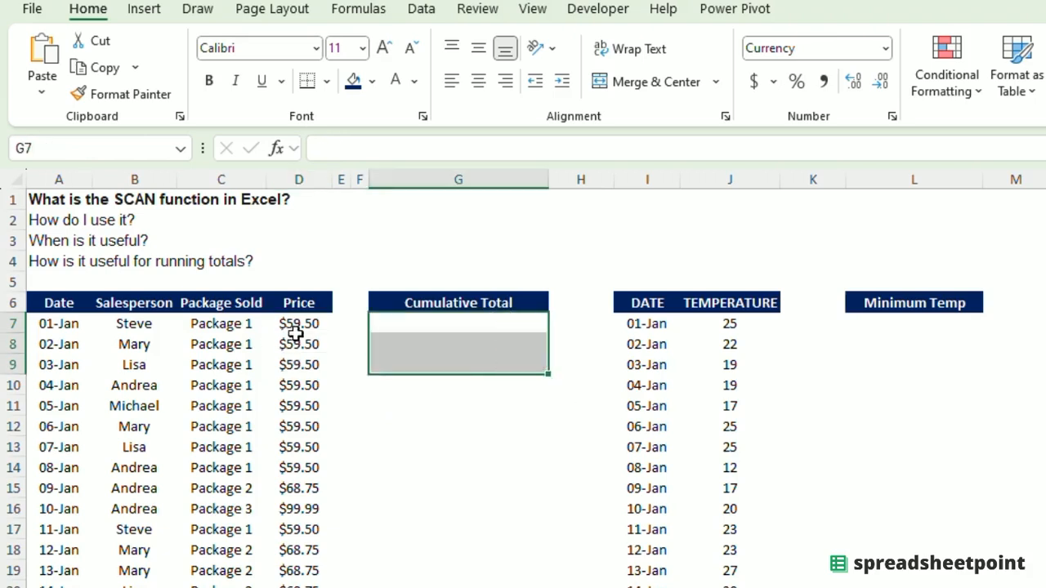
left_click(298, 323)
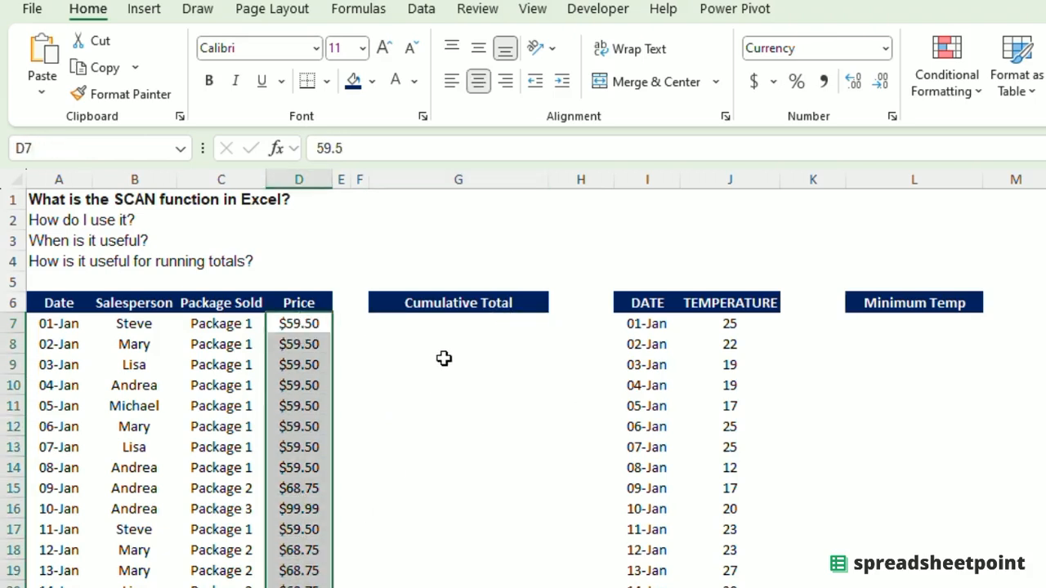
left_click(459, 323)
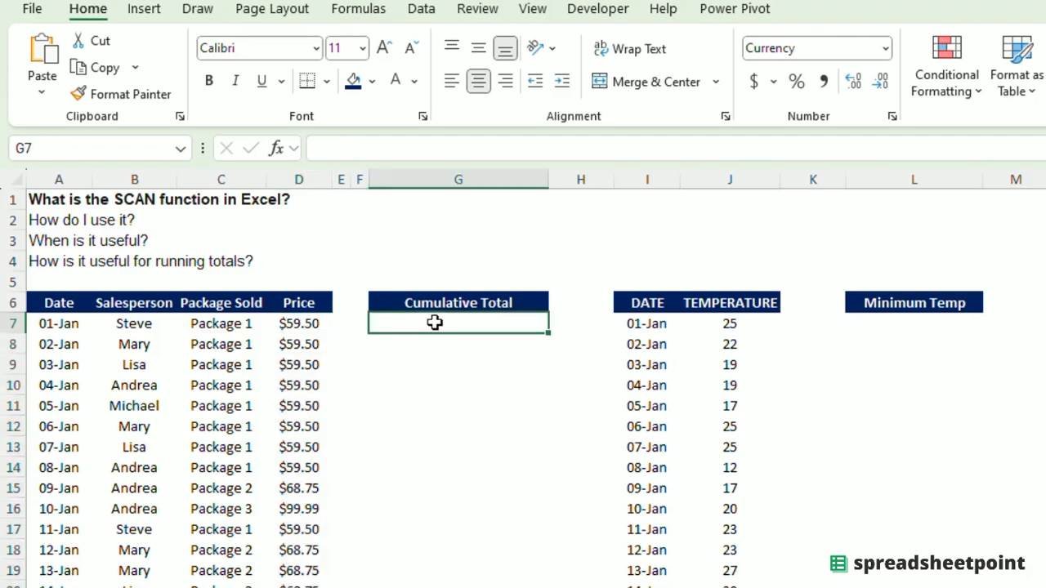
left_click_drag(458, 323, 458, 572)
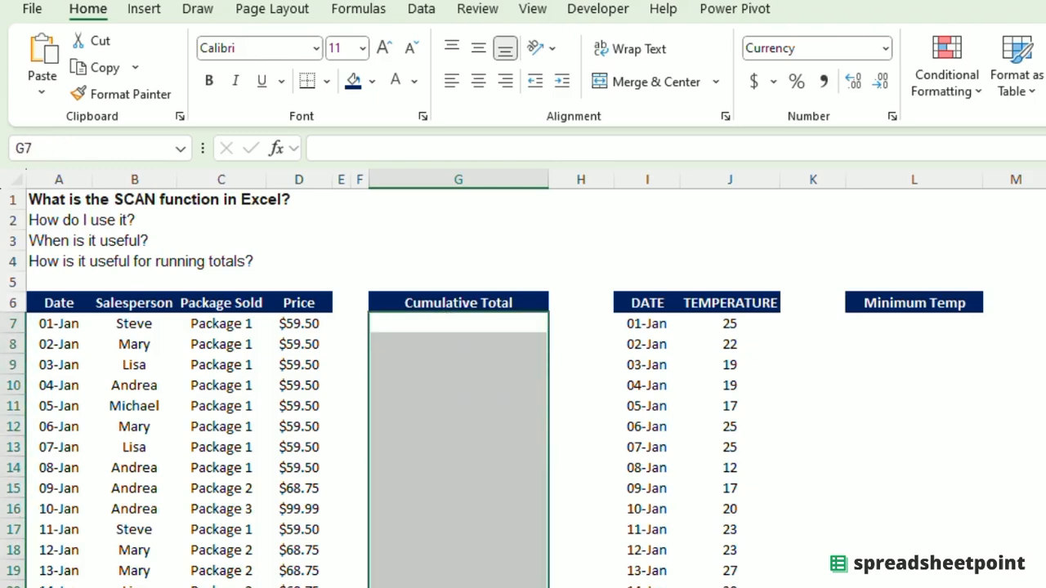
left_click(458, 426)
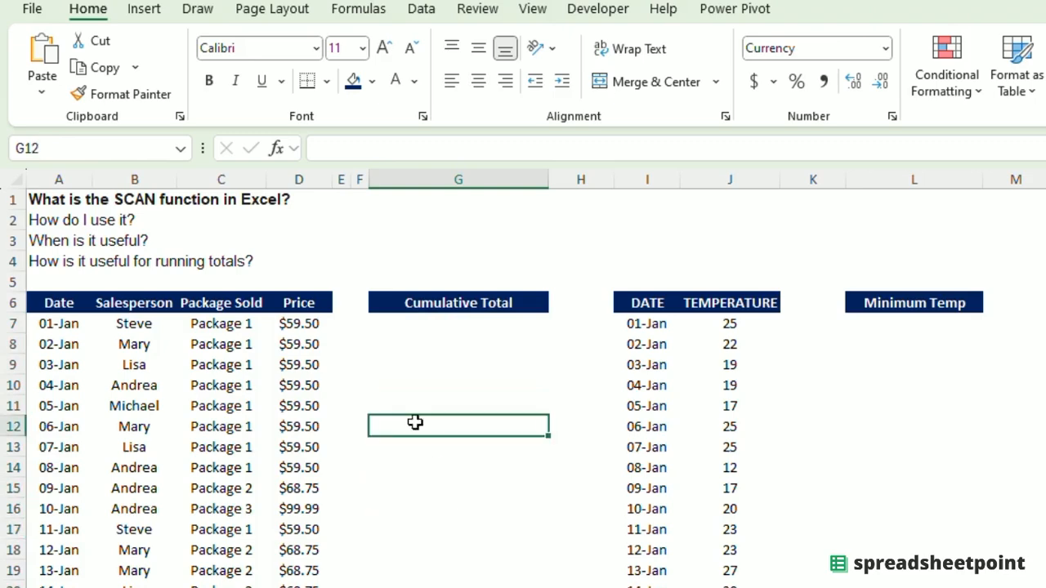
left_click(458, 406)
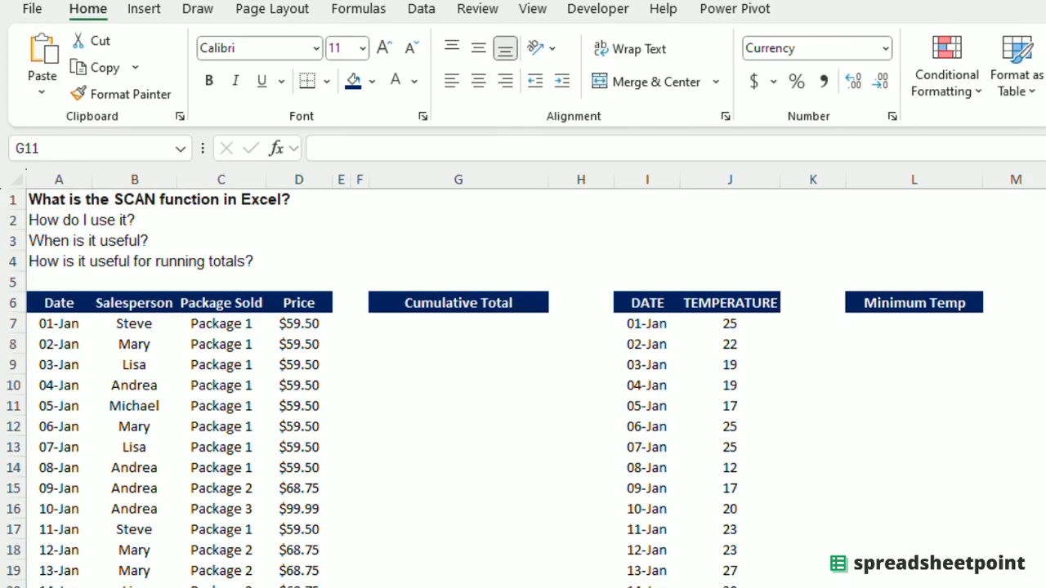
mouse_move(472, 377)
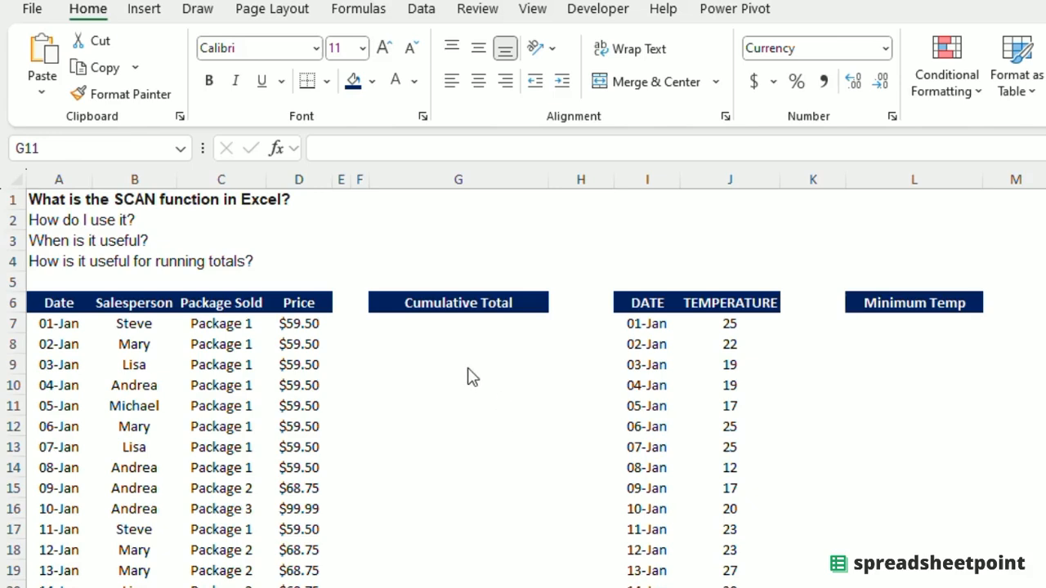
left_click(458, 405)
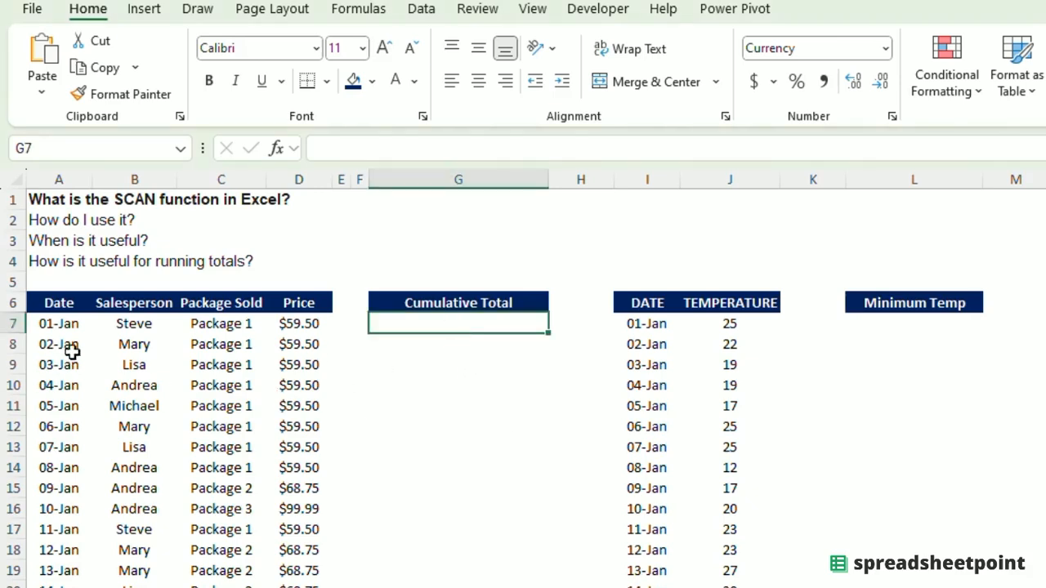
left_click(298, 324)
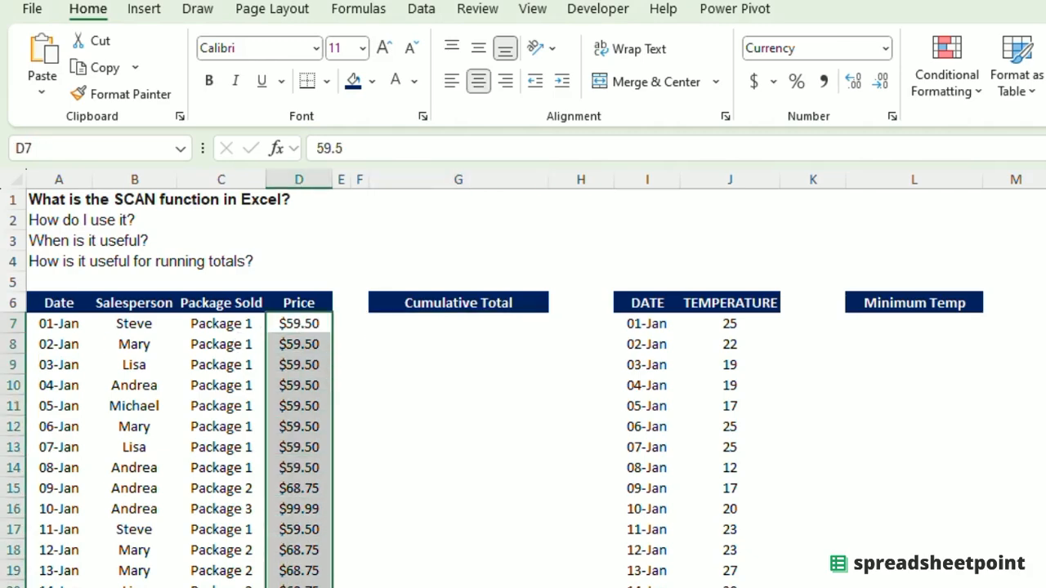
left_click_drag(298, 324, 299, 582)
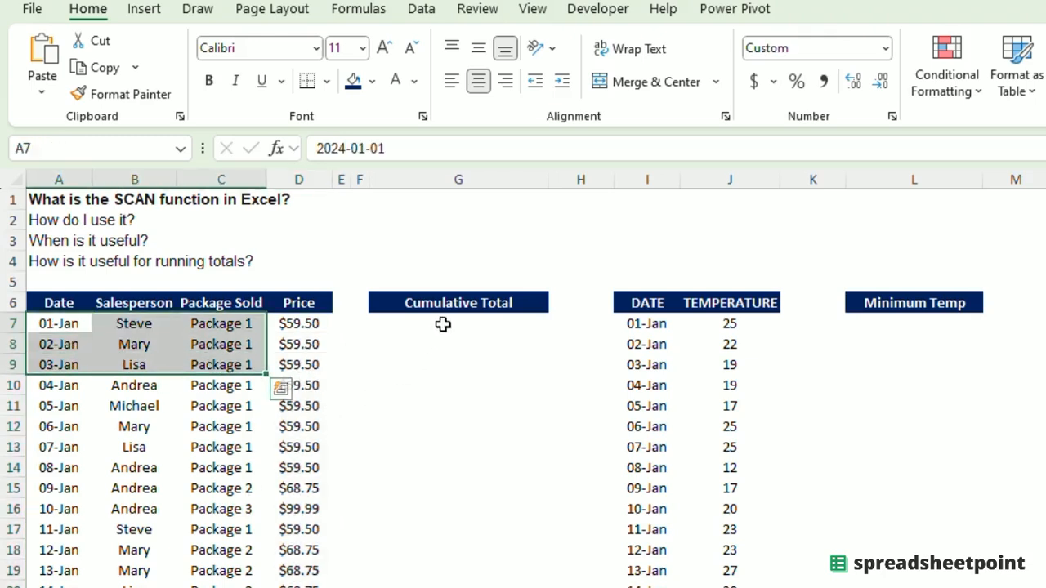
left_click(458, 323)
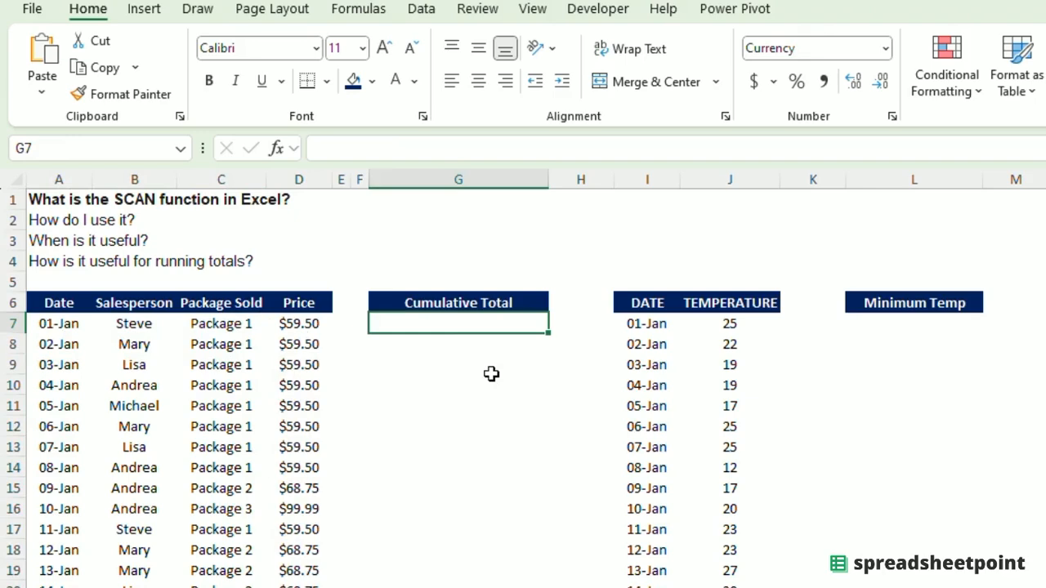
Step: Enter =SCAN(0,D7:D25,LAMBDA(x,y,x+y)) in G7 to spill running Price totals from $59.50
type("=")
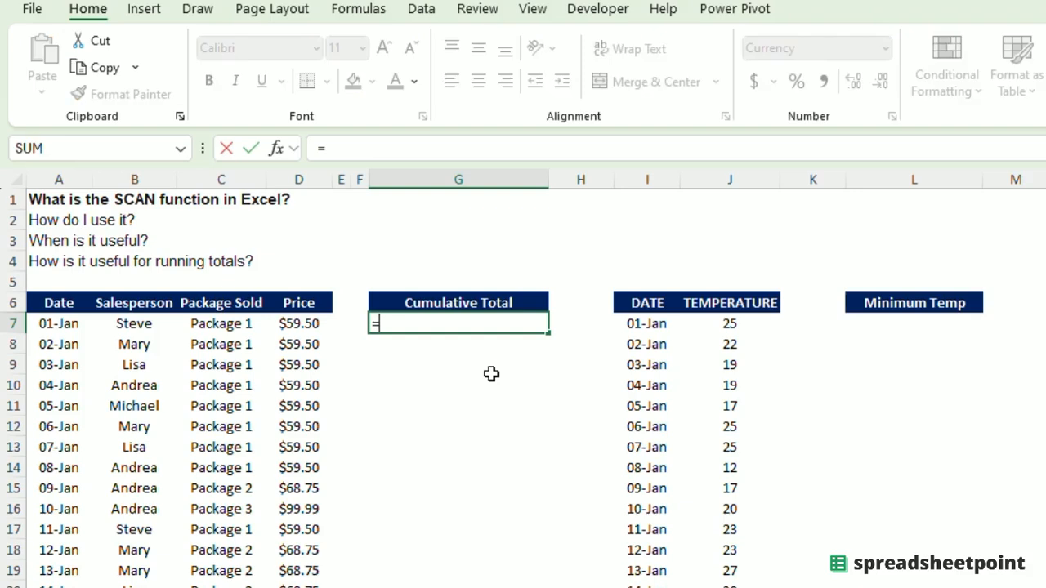
type("scan")
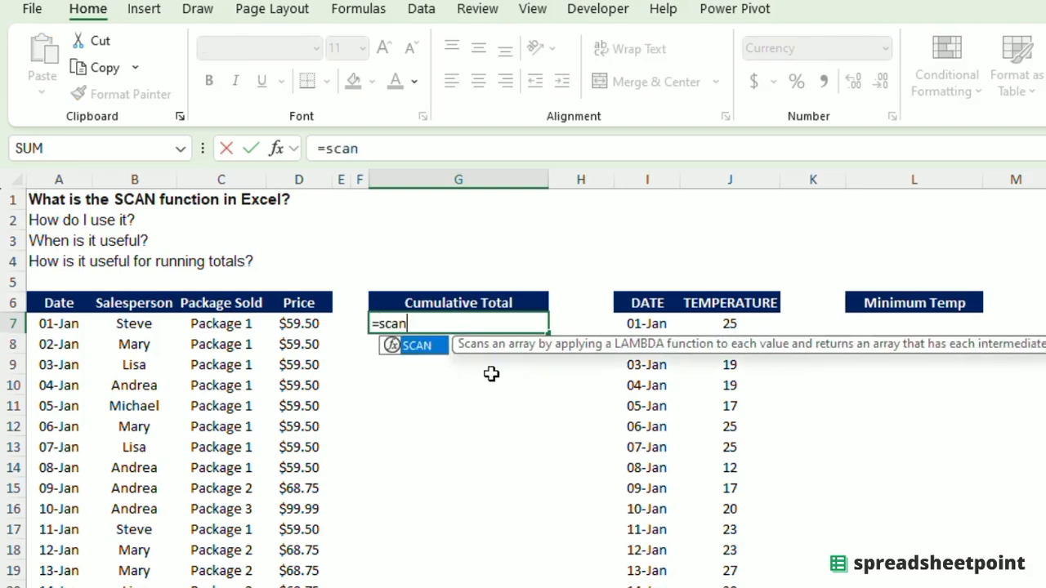
type("(")
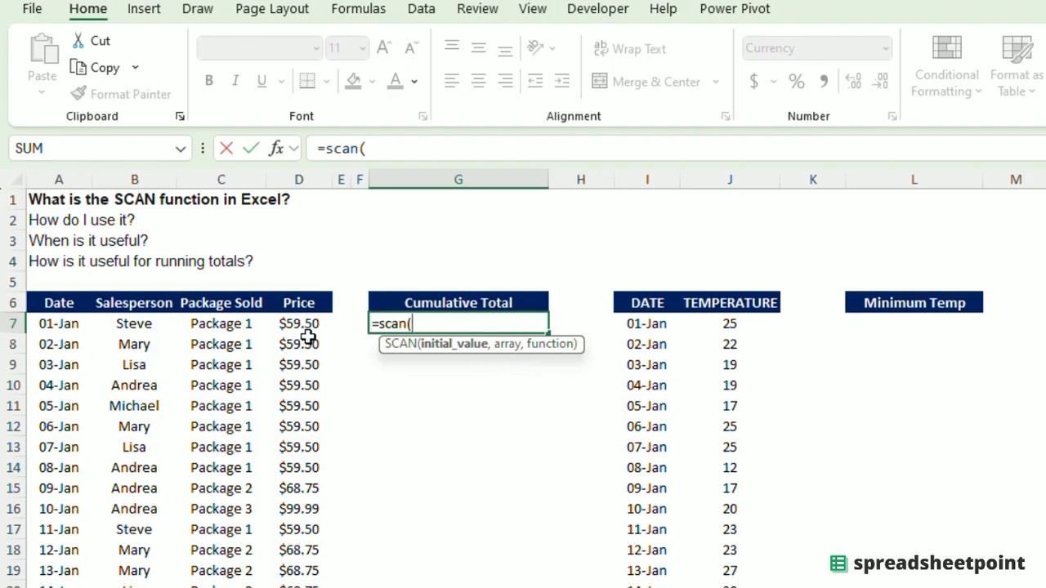
mouse_move(446, 339)
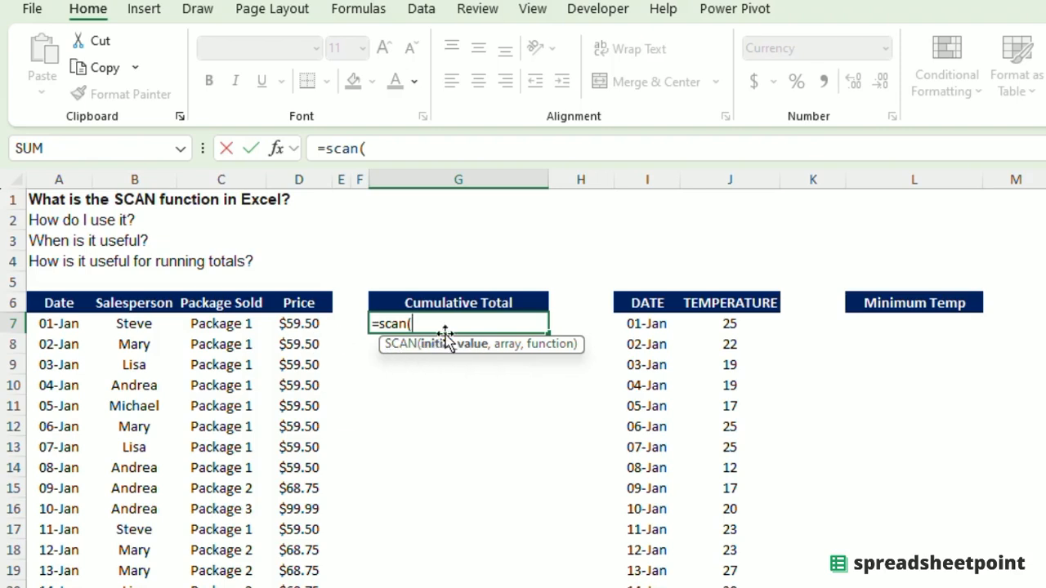
type("0")
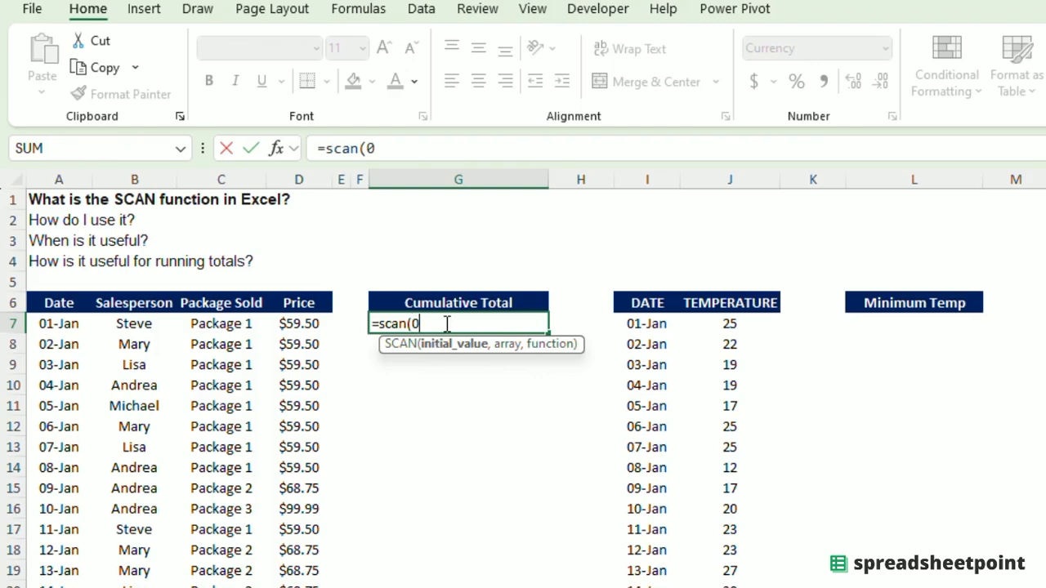
type(",")
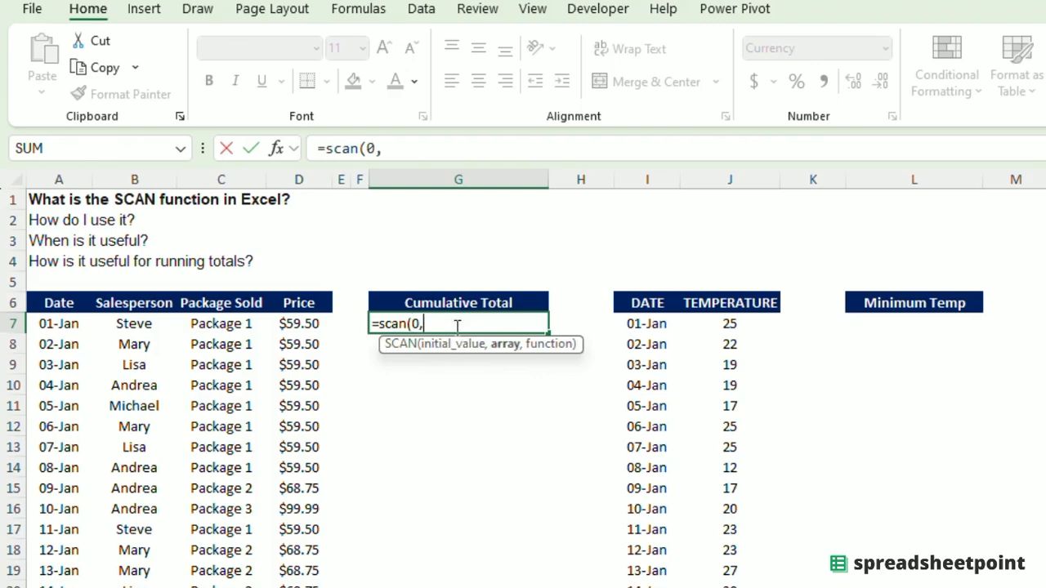
mouse_move(469, 360)
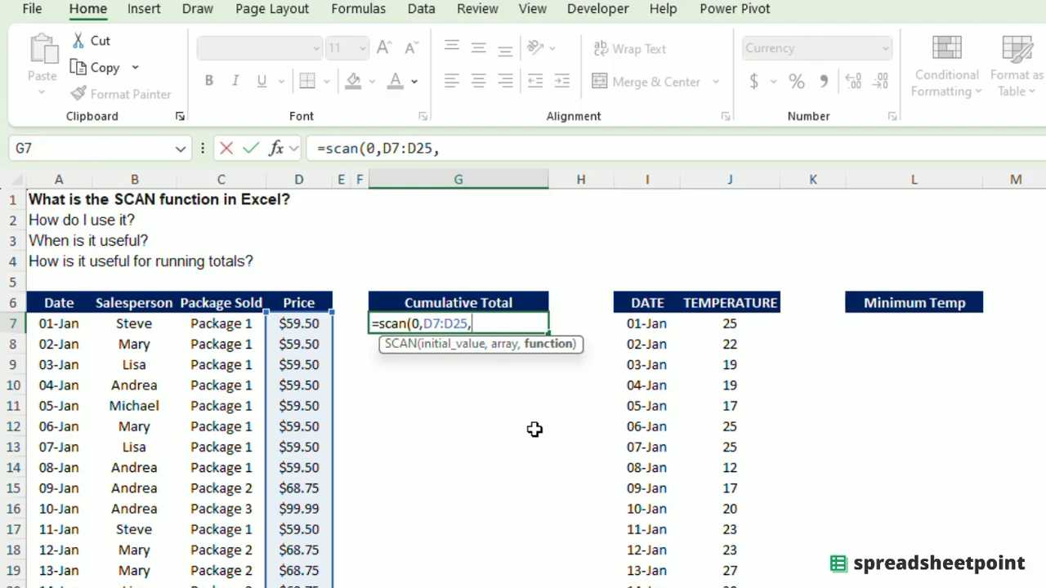
type("lam")
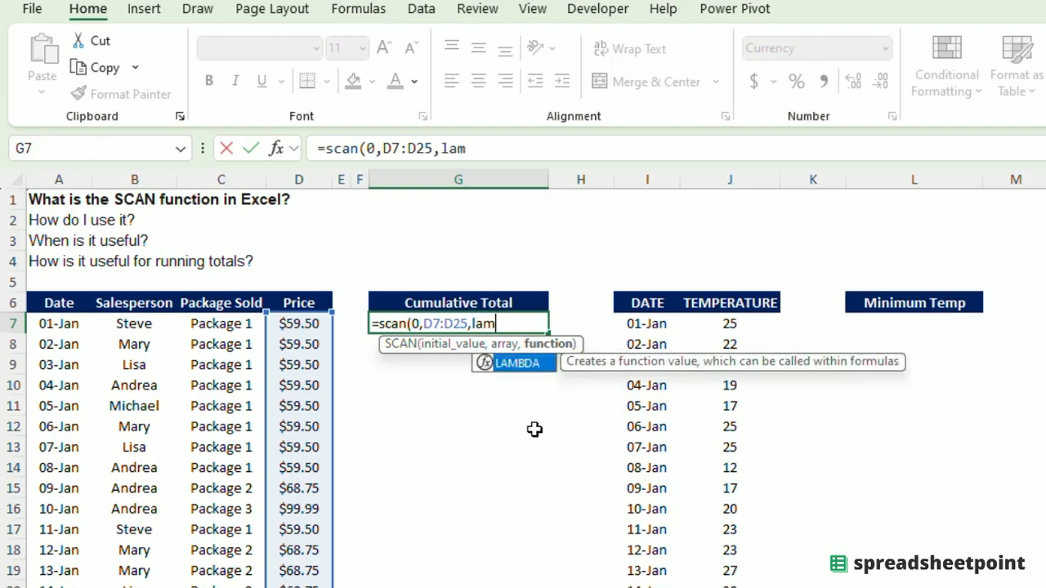
type("bda(")
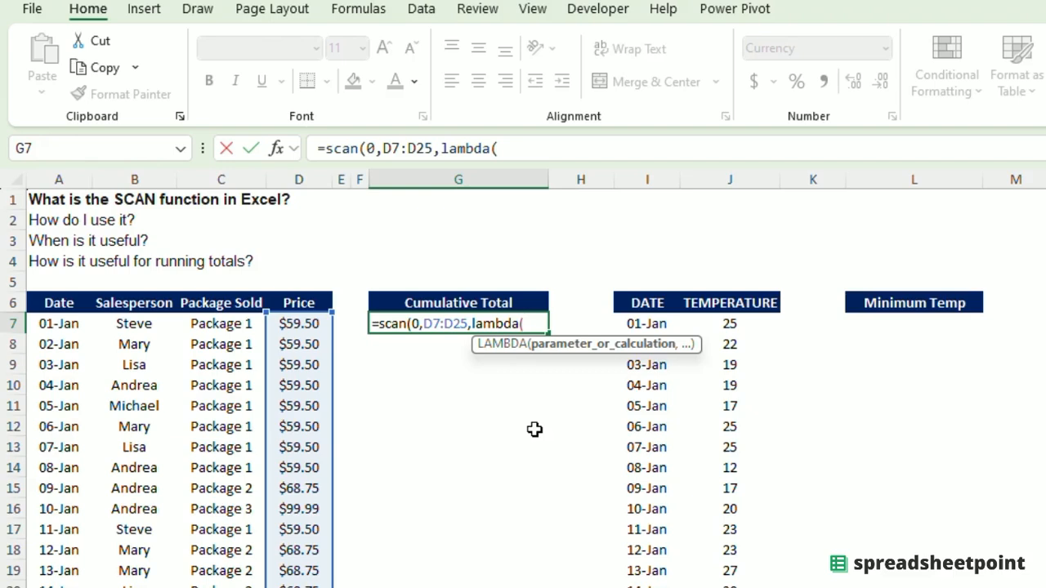
mouse_move(539, 378)
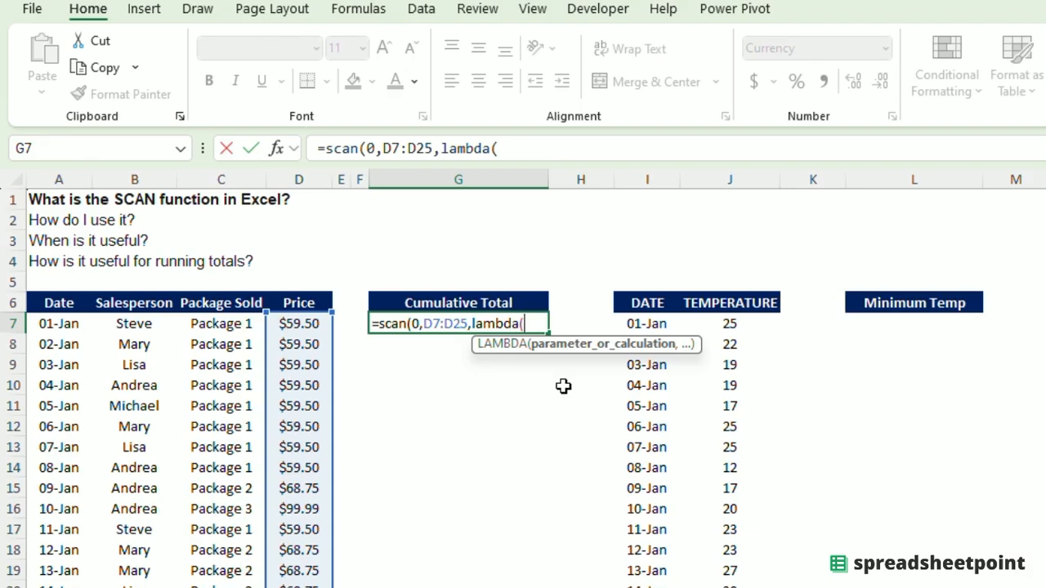
type("x")
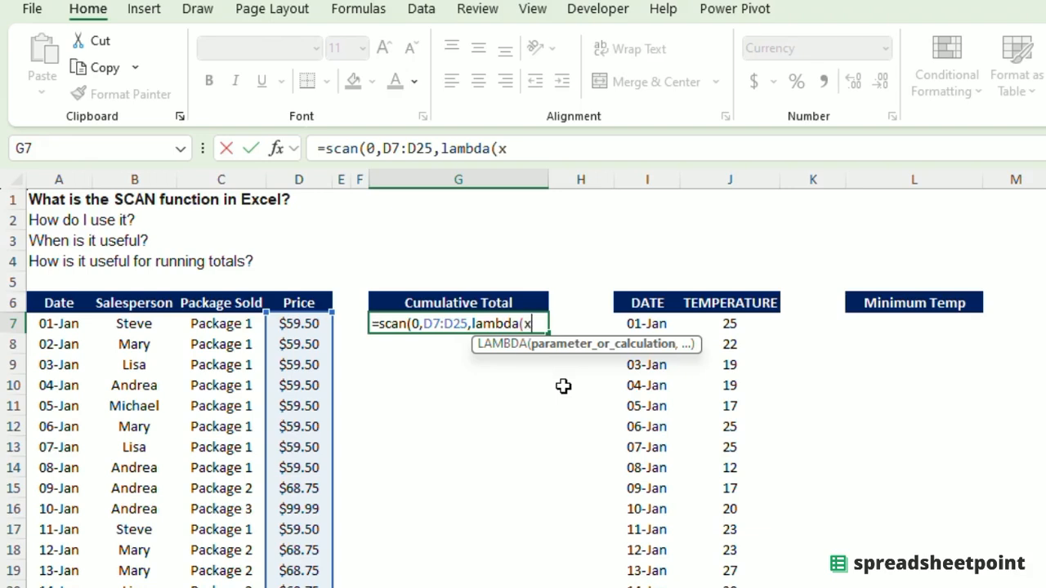
type(",y")
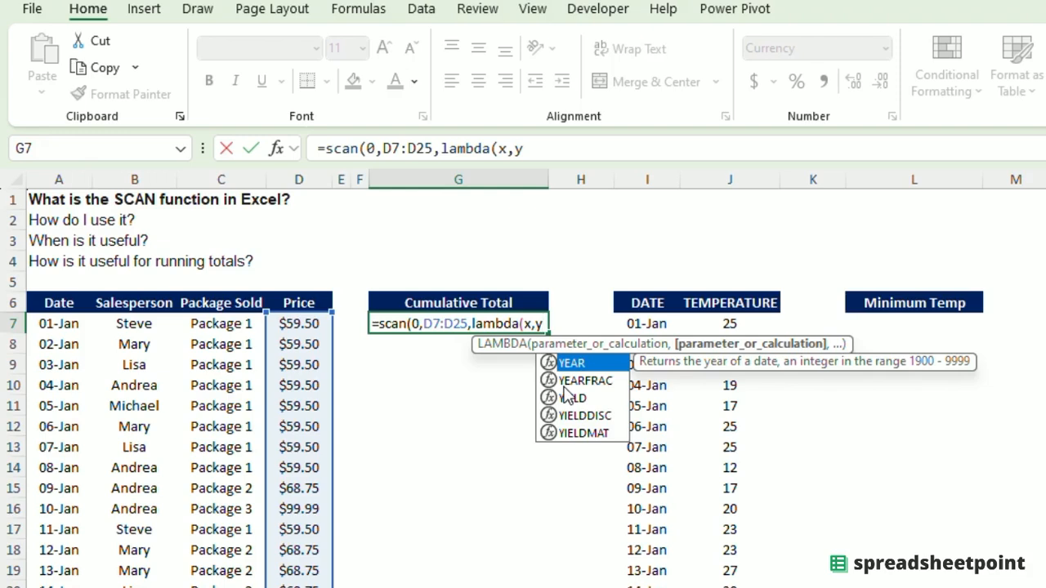
type(",")
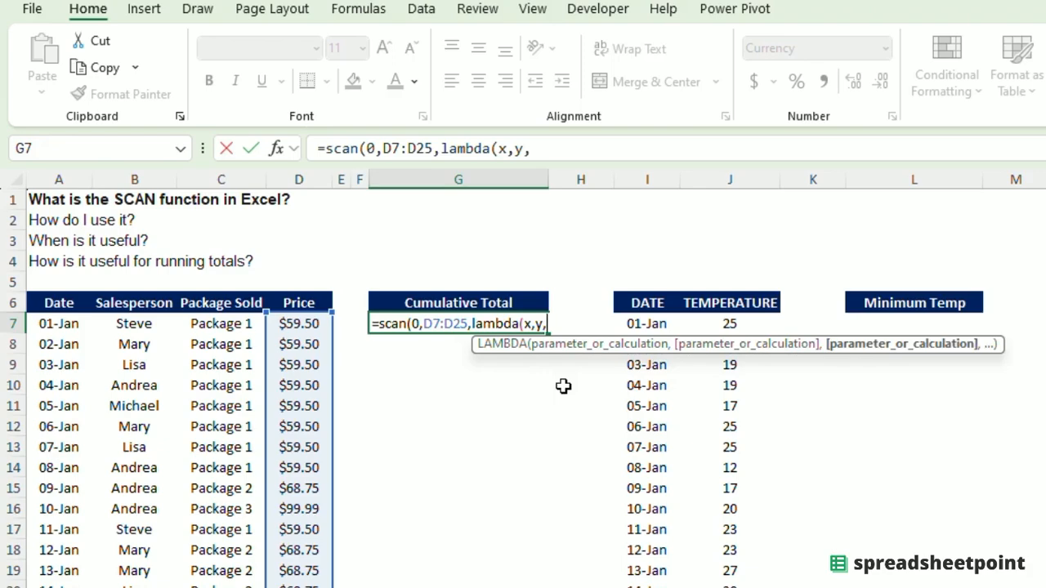
type("x+y")
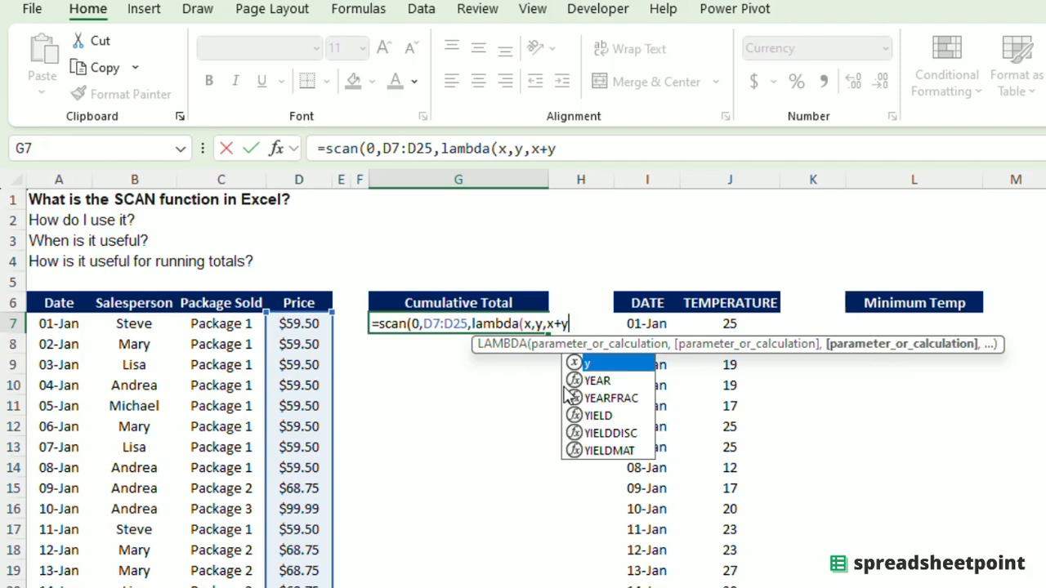
type("))")
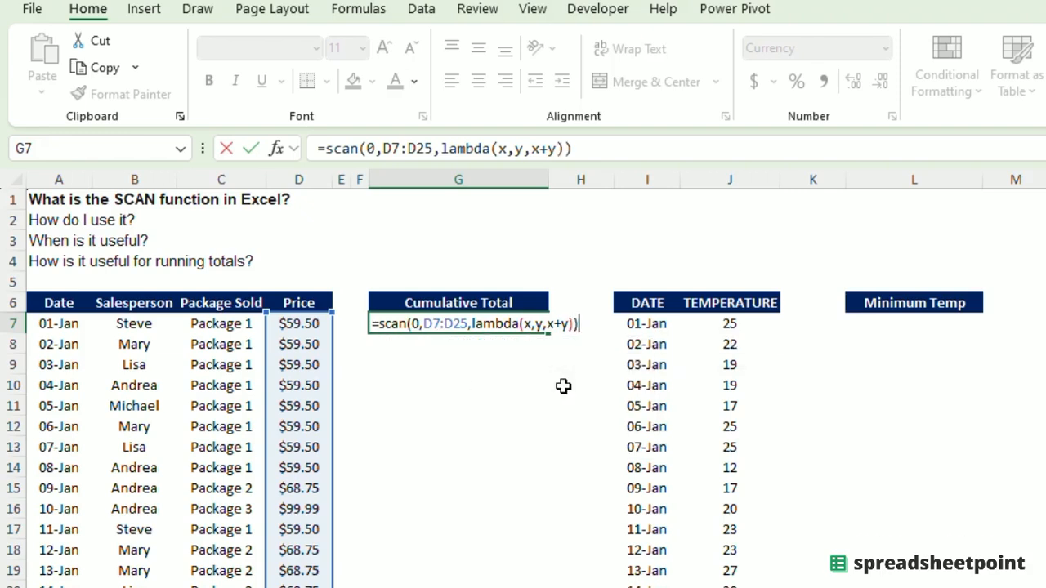
key("Return")
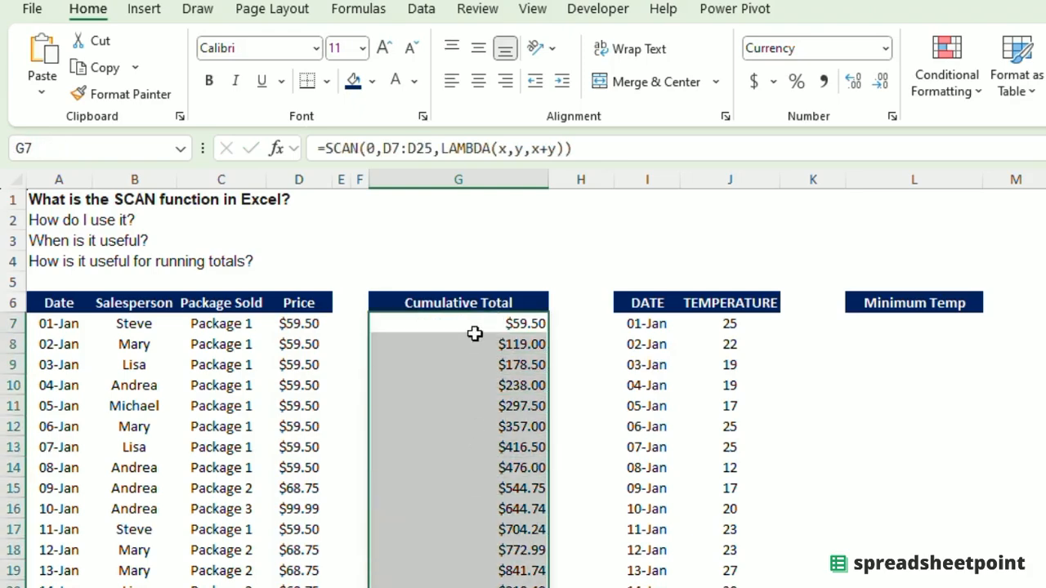
left_click_drag(299, 323, 298, 345)
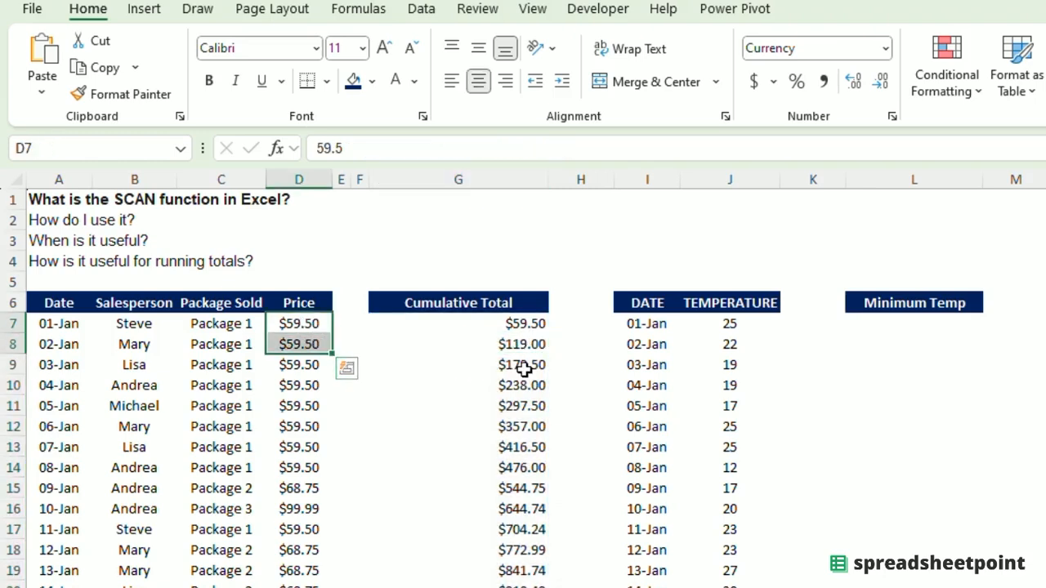
left_click_drag(299, 324, 299, 345)
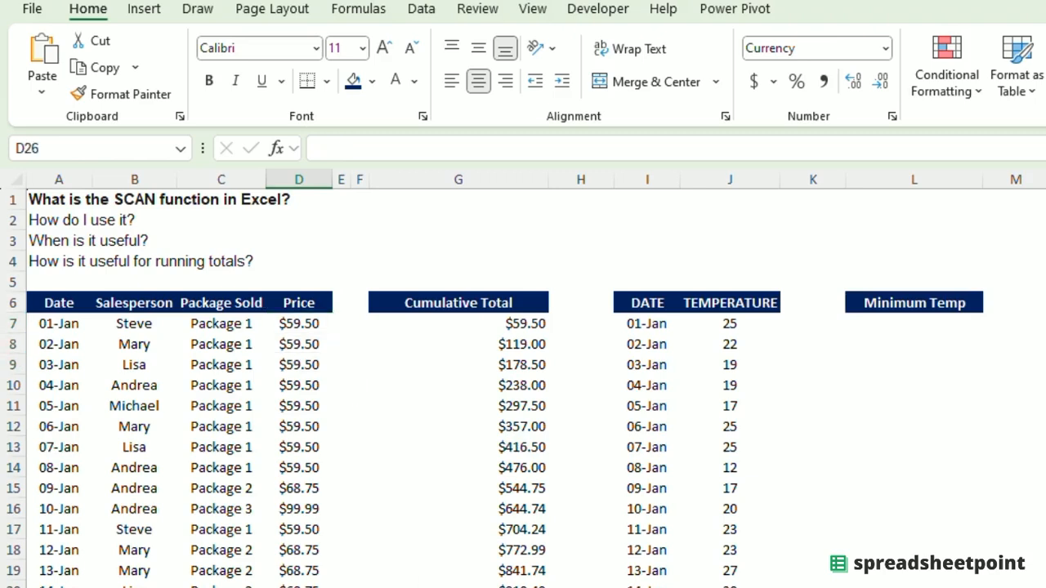
type("=sum")
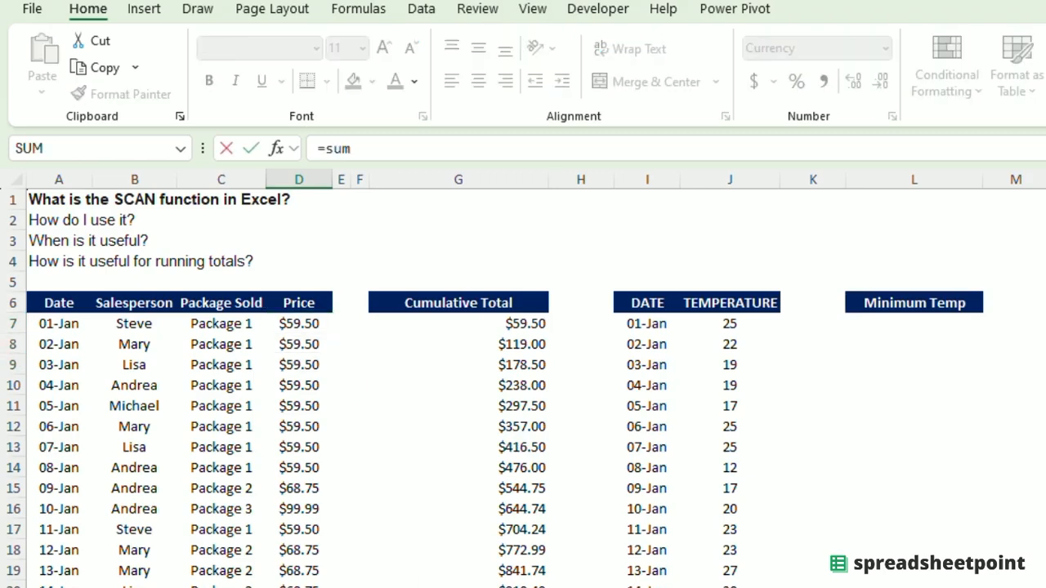
left_click(298, 324)
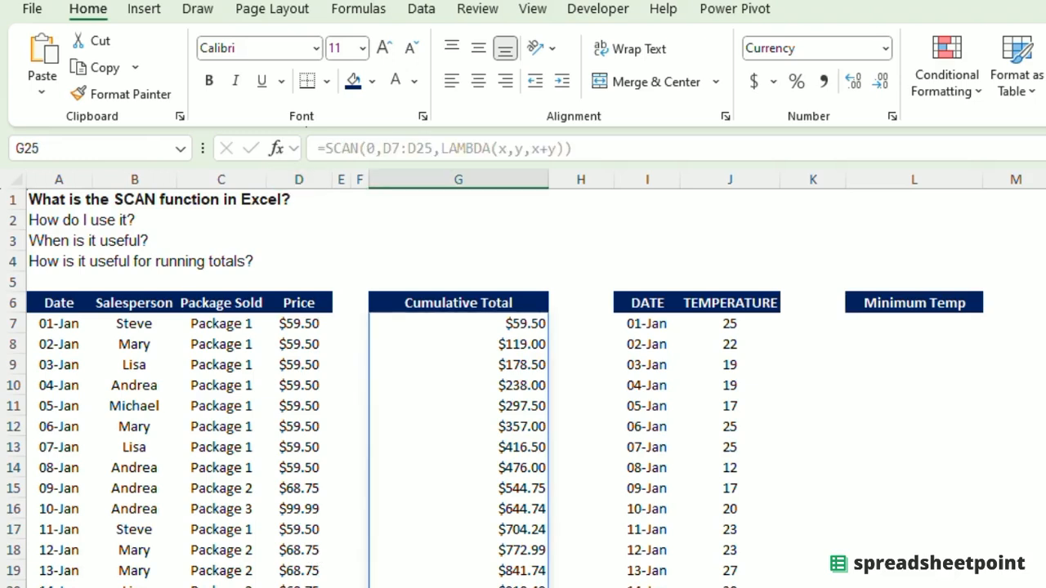
left_click(410, 546)
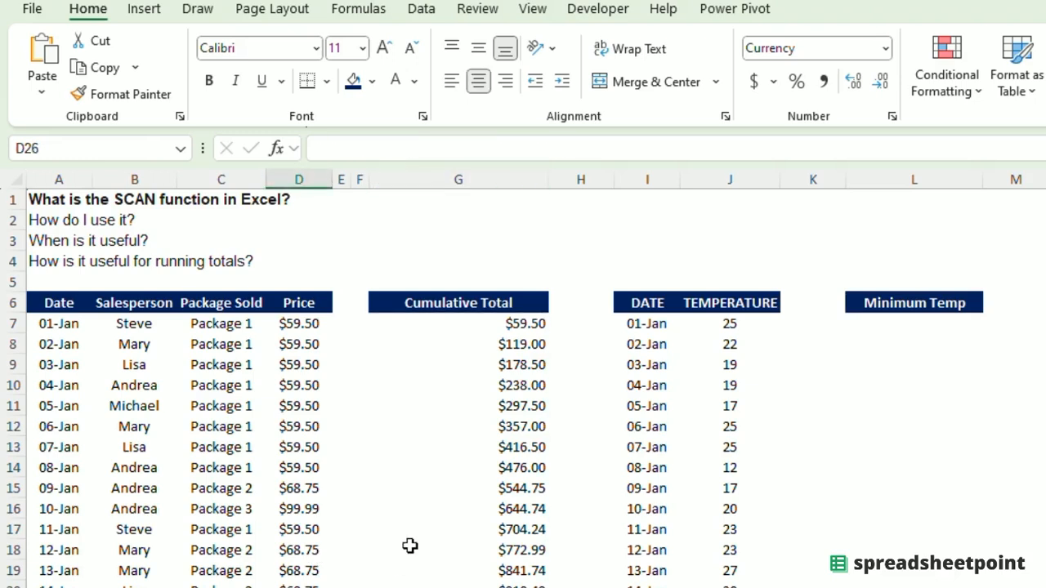
left_click(458, 324)
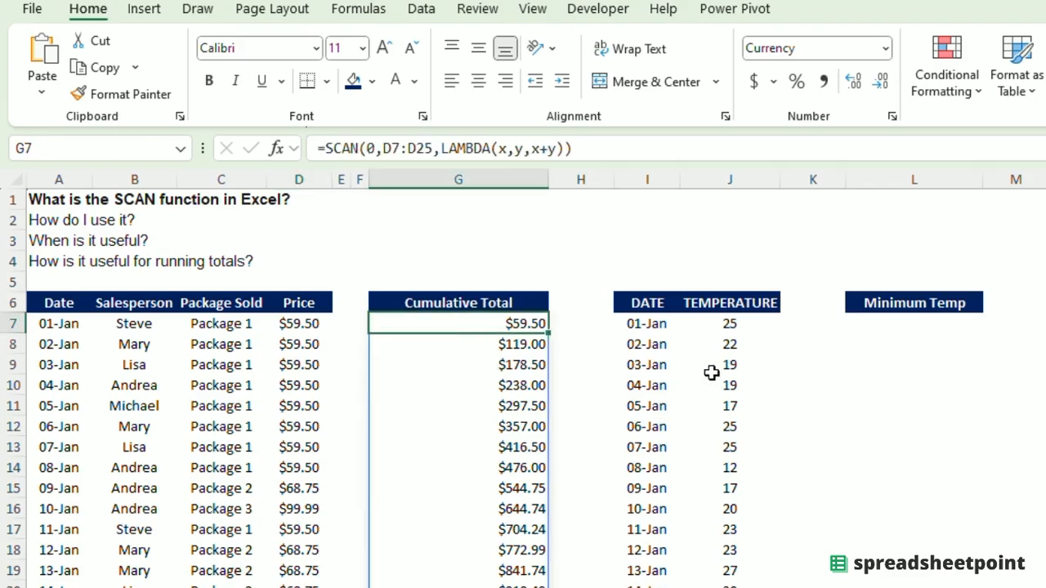
mouse_move(733, 384)
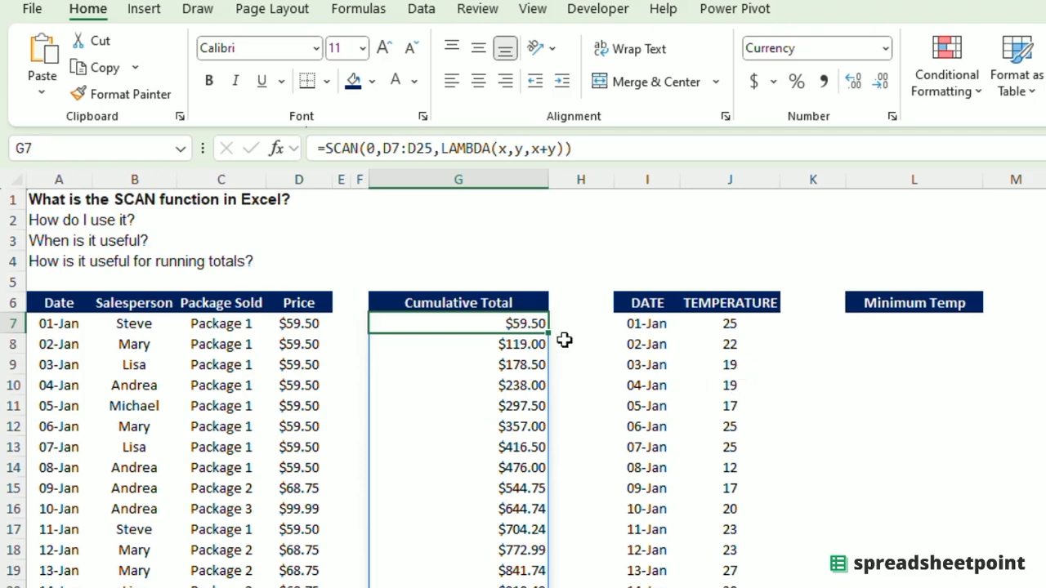
left_click(646, 323)
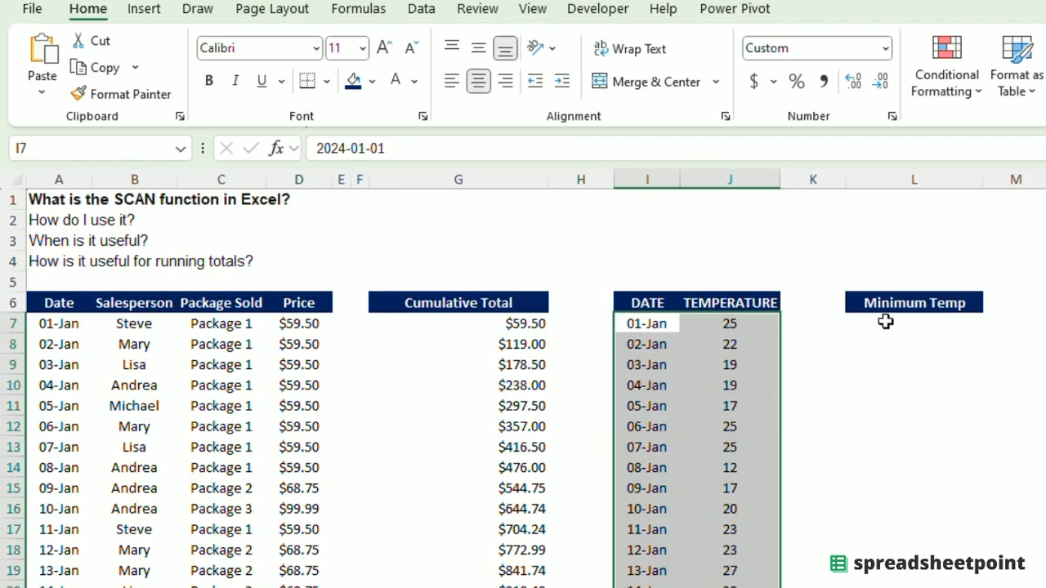
left_click(914, 323)
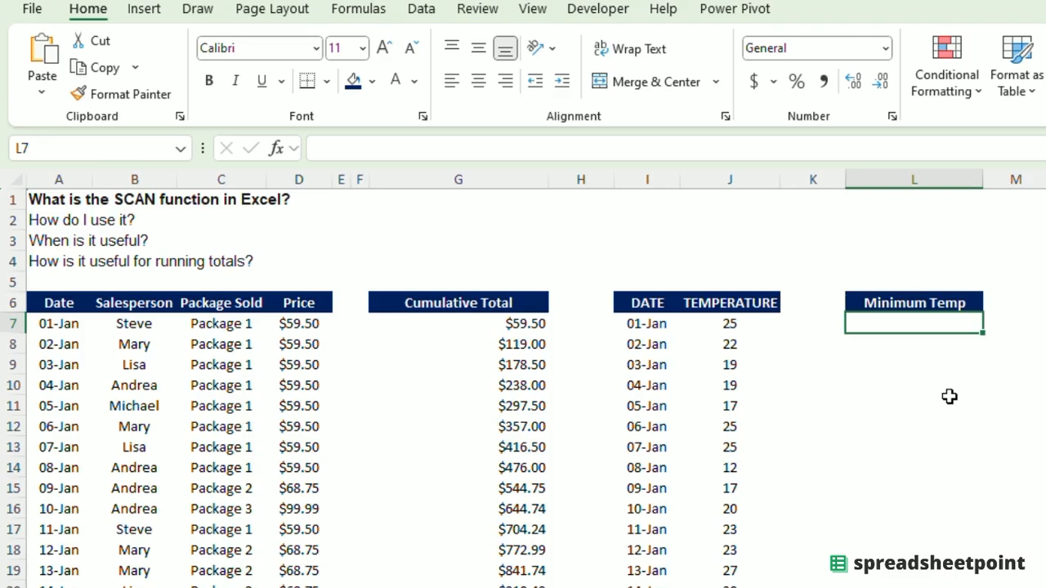
Step: Build =SCAN(J7,J7:J25,LAMBDA(a,b,MIN(a,b))) in L7 for running minimum temperatures
type("=")
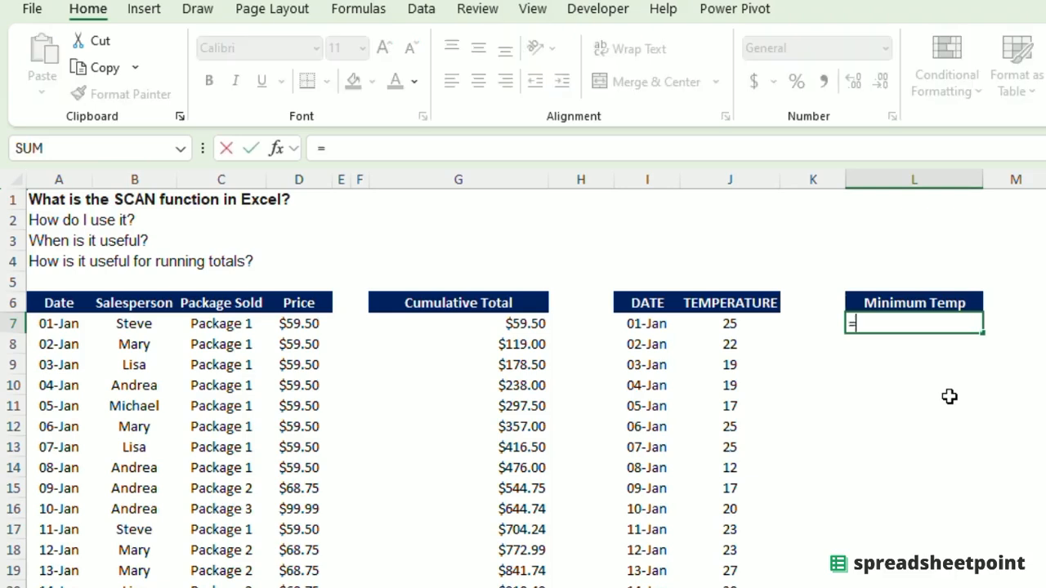
type("scan(")
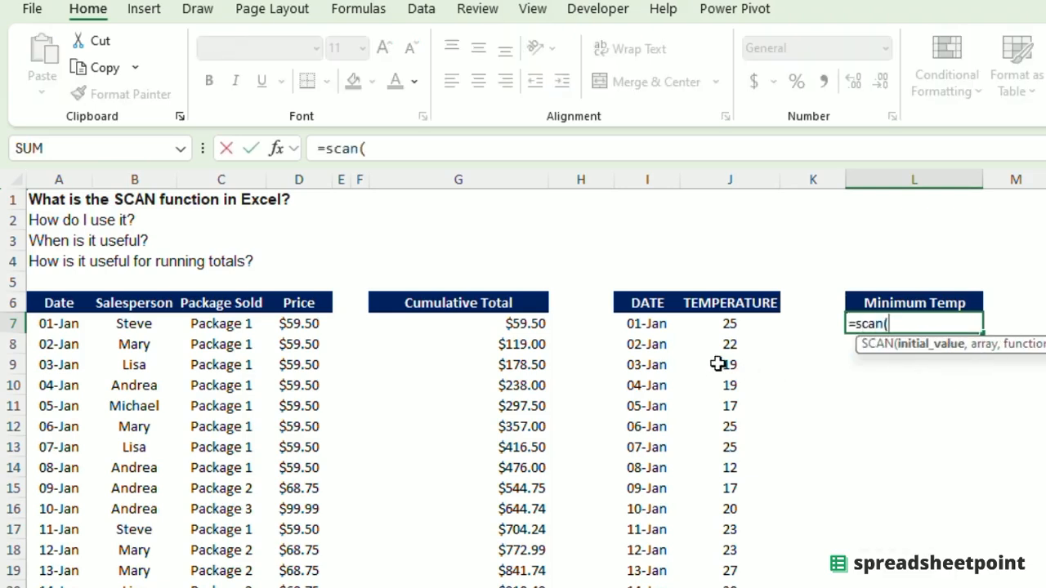
mouse_move(648, 361)
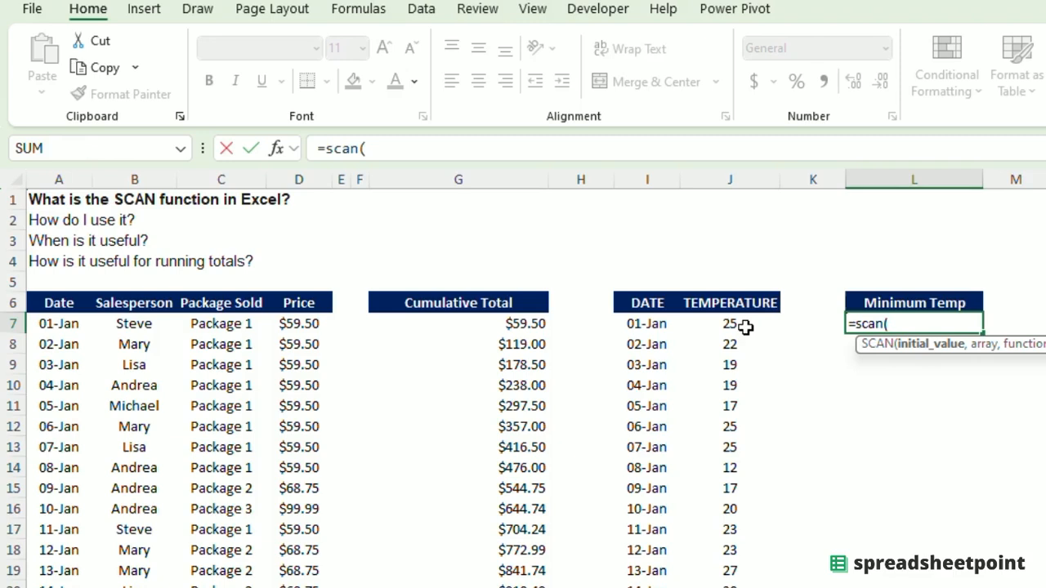
left_click(730, 324)
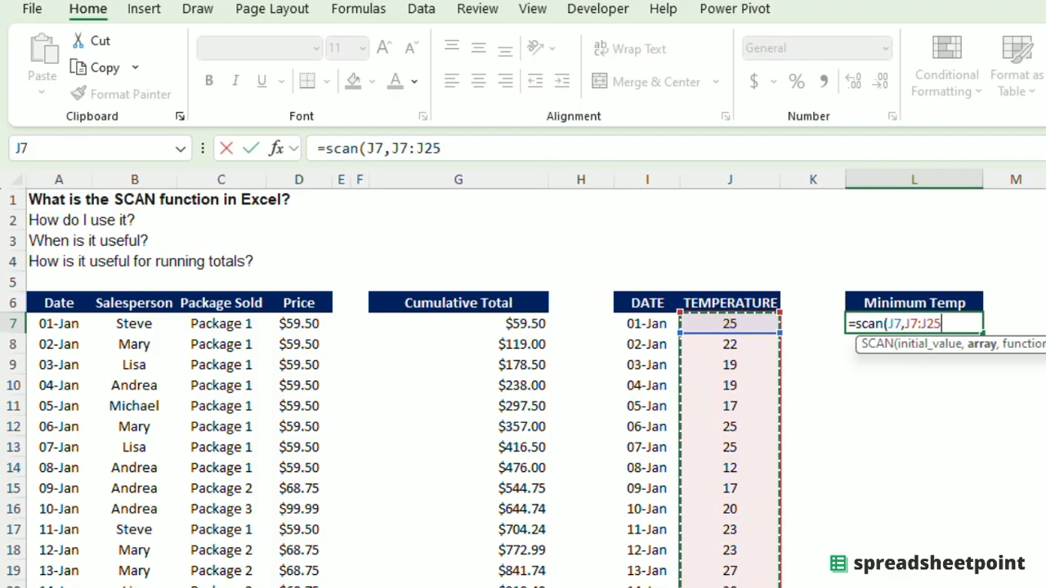
type(",")
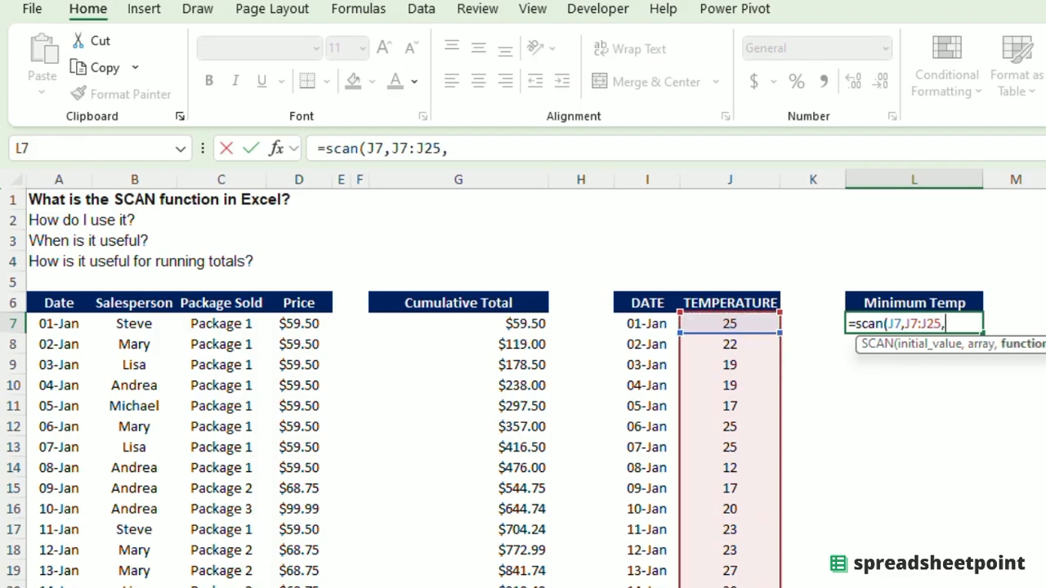
type("lambda(")
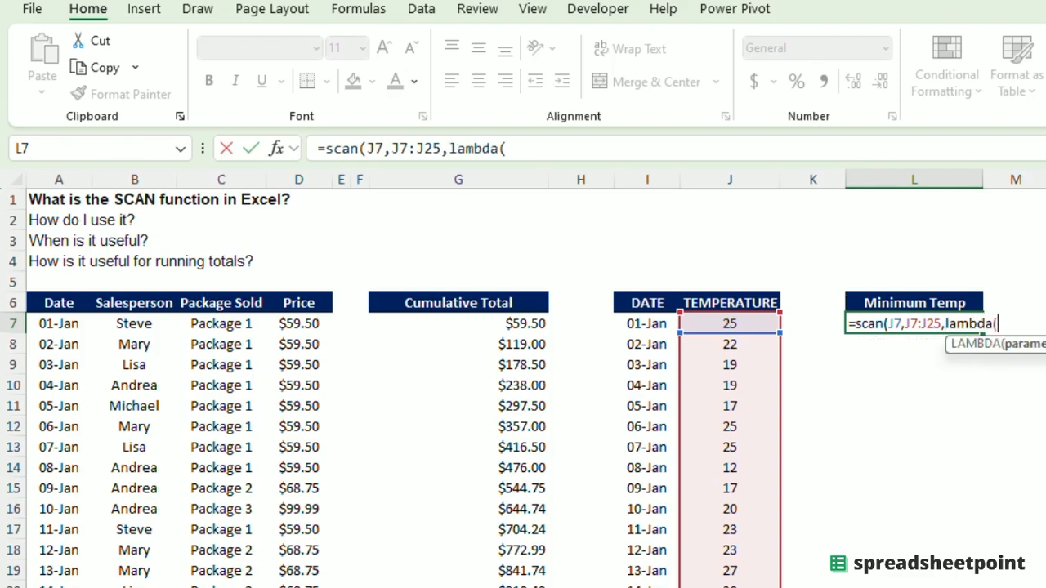
type("x")
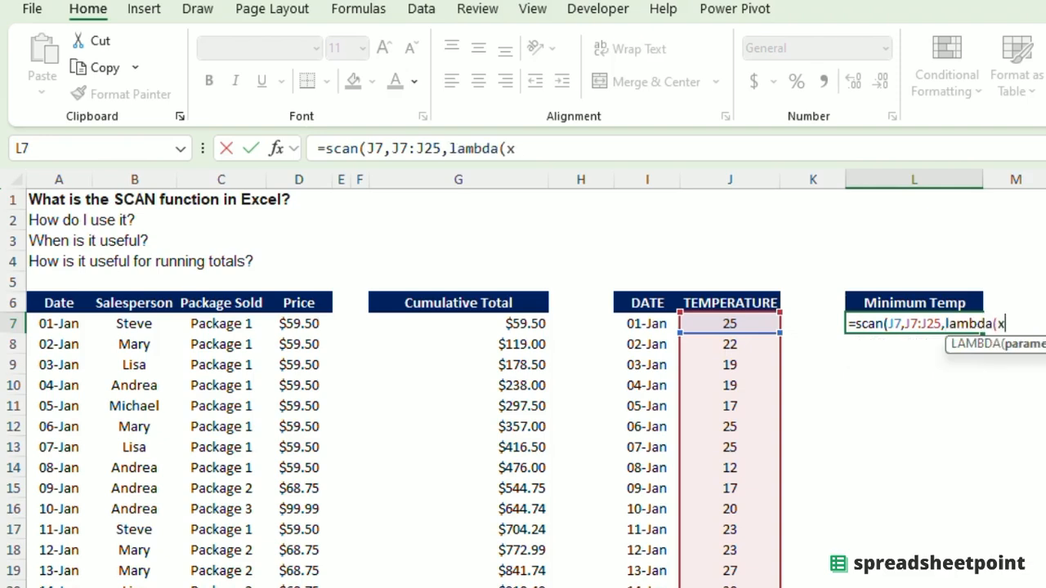
key("backspace")
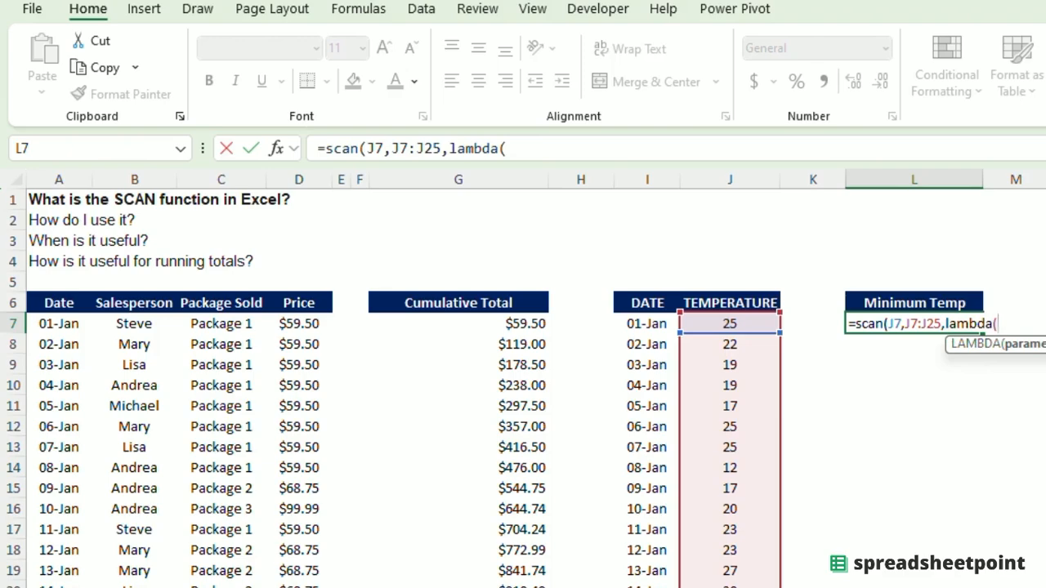
type("a,b")
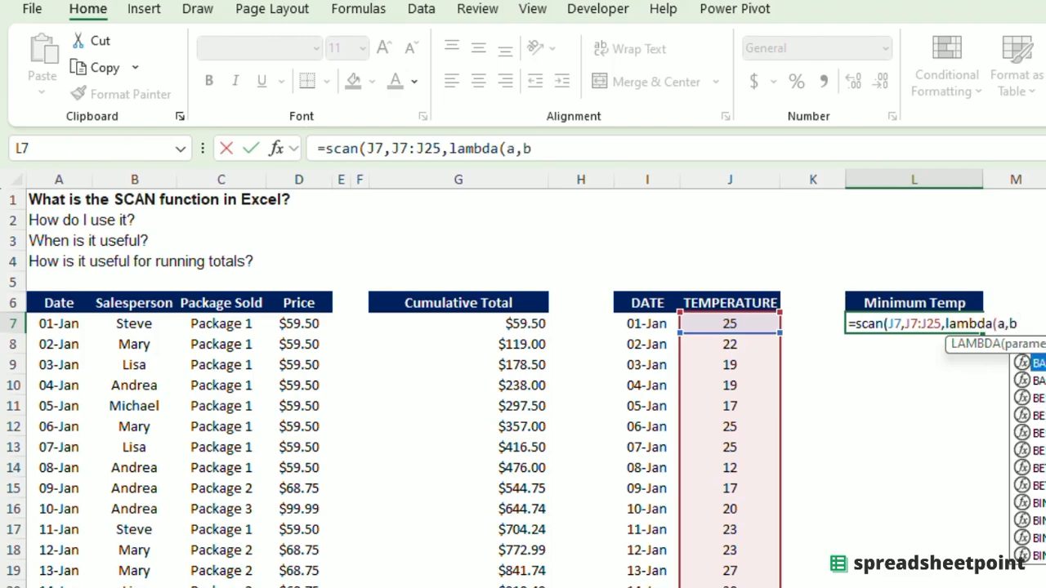
type(",")
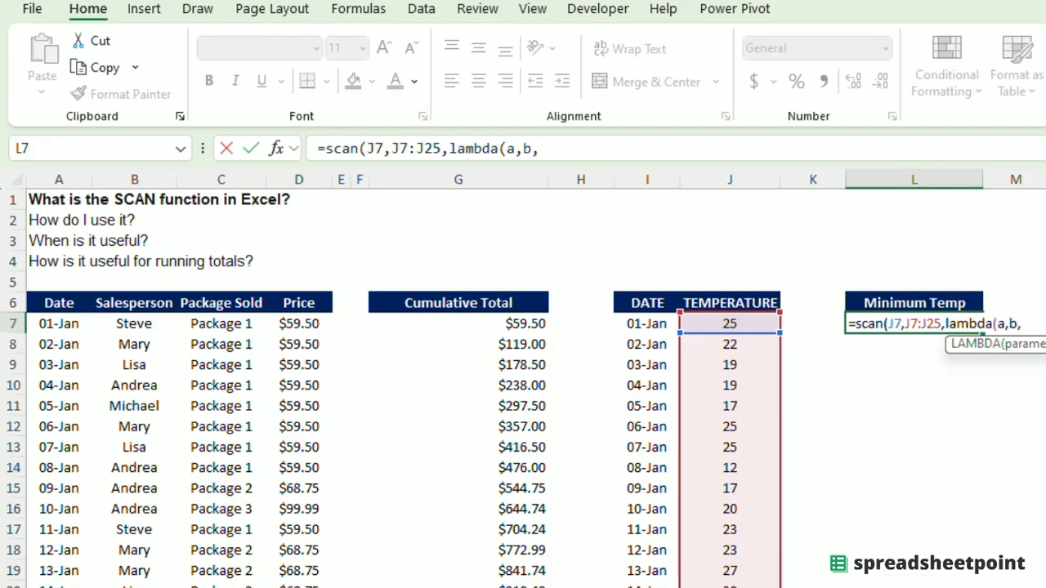
type("min")
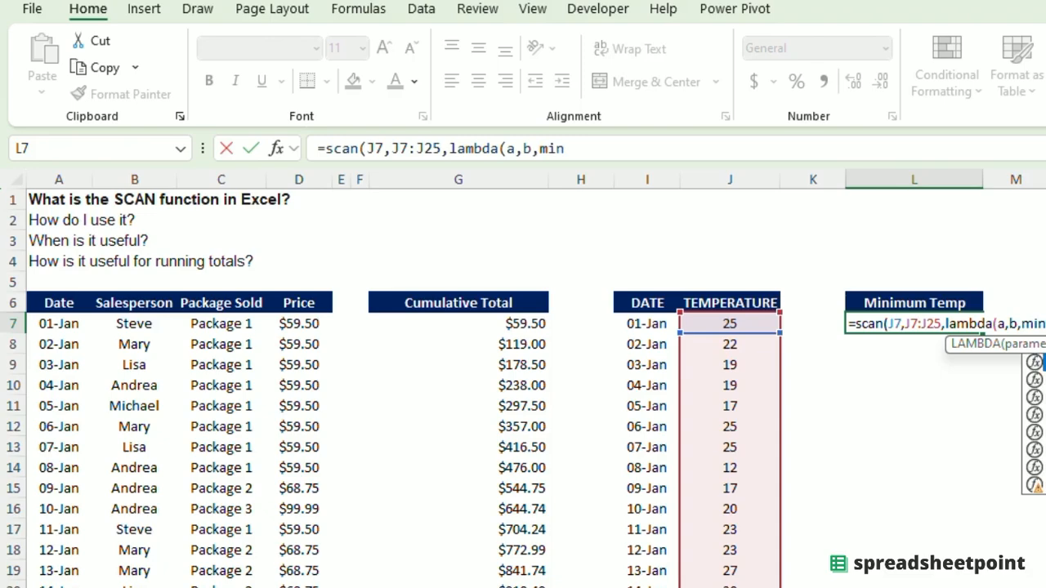
type("(a,b)))")
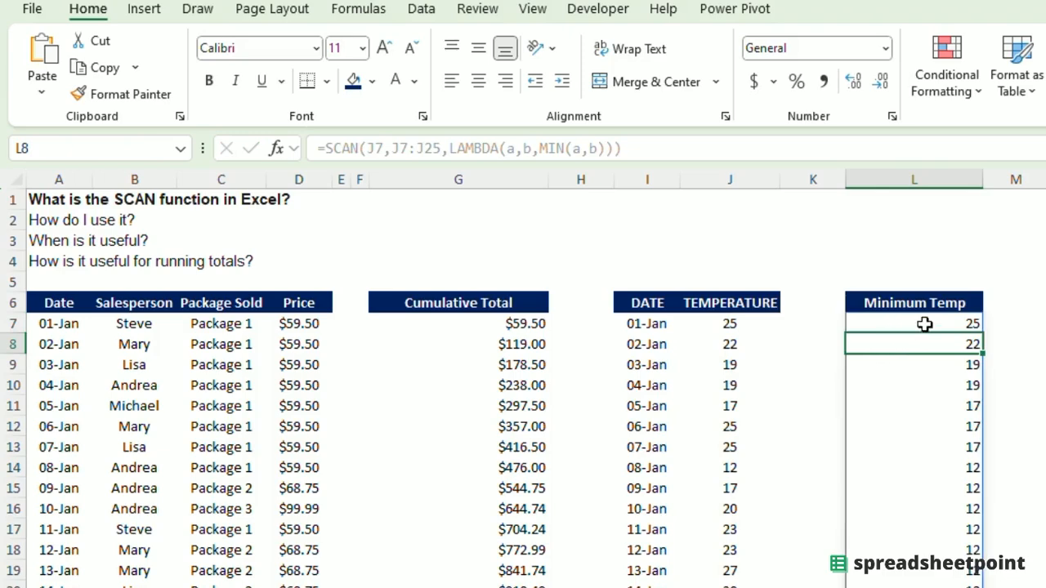
left_click(914, 323)
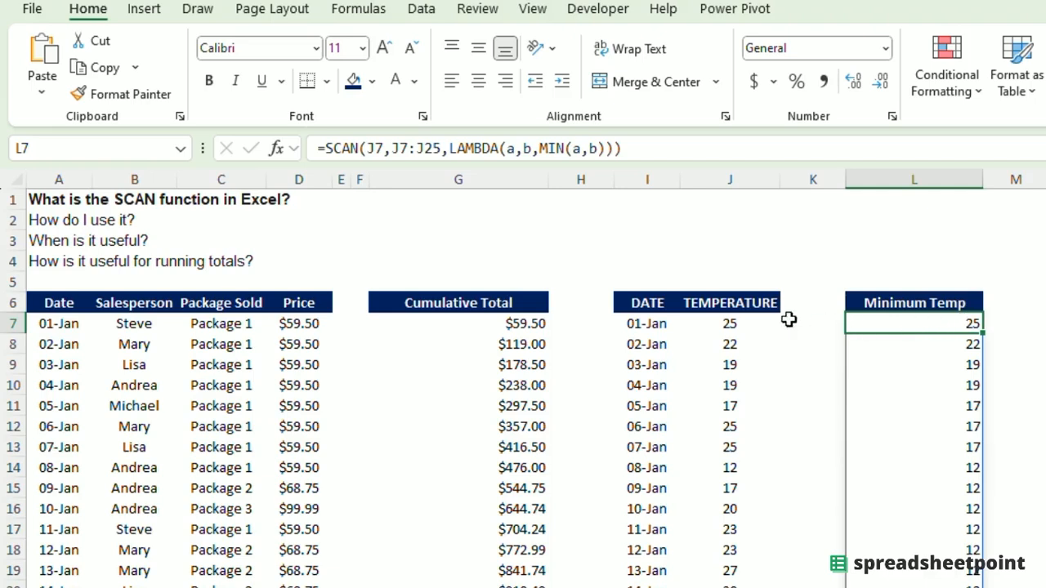
mouse_move(936, 344)
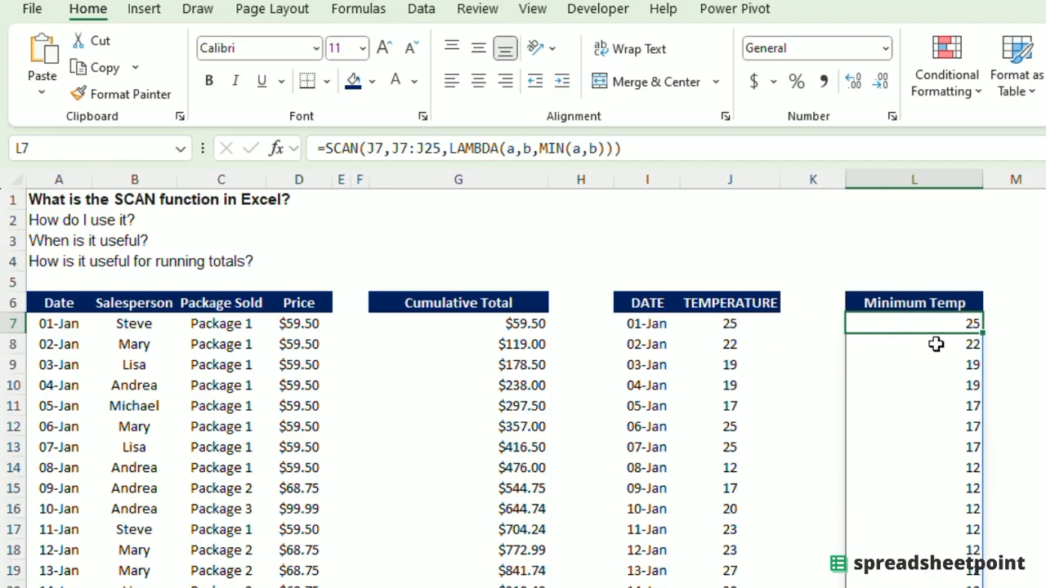
left_click(730, 344)
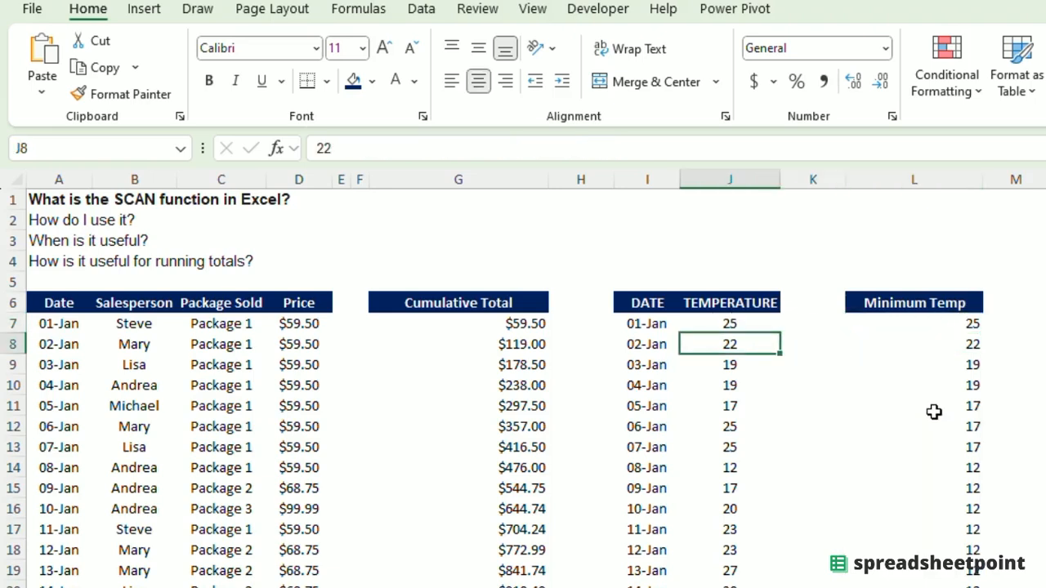
left_click(913, 385)
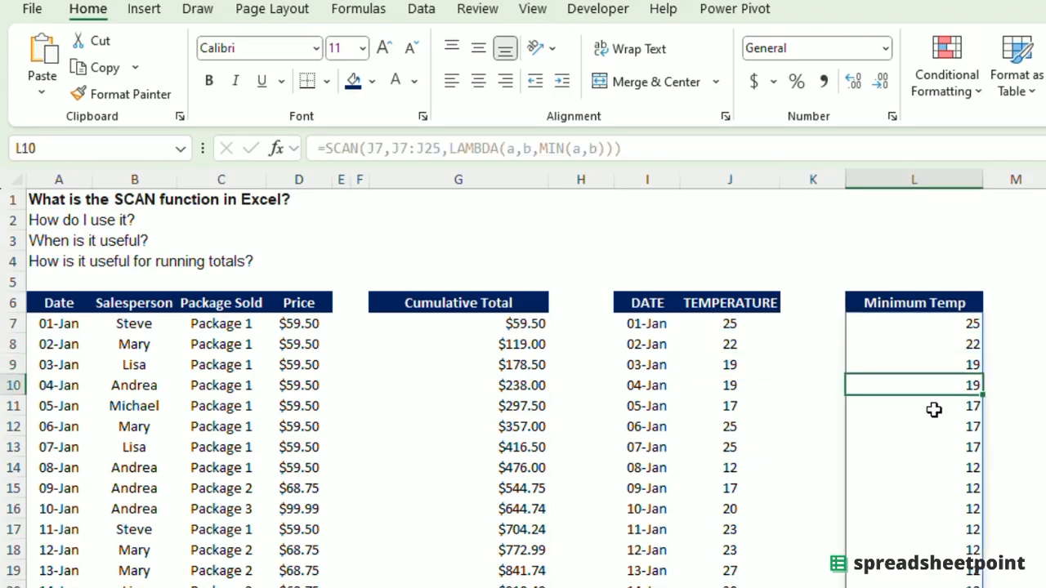
left_click(730, 406)
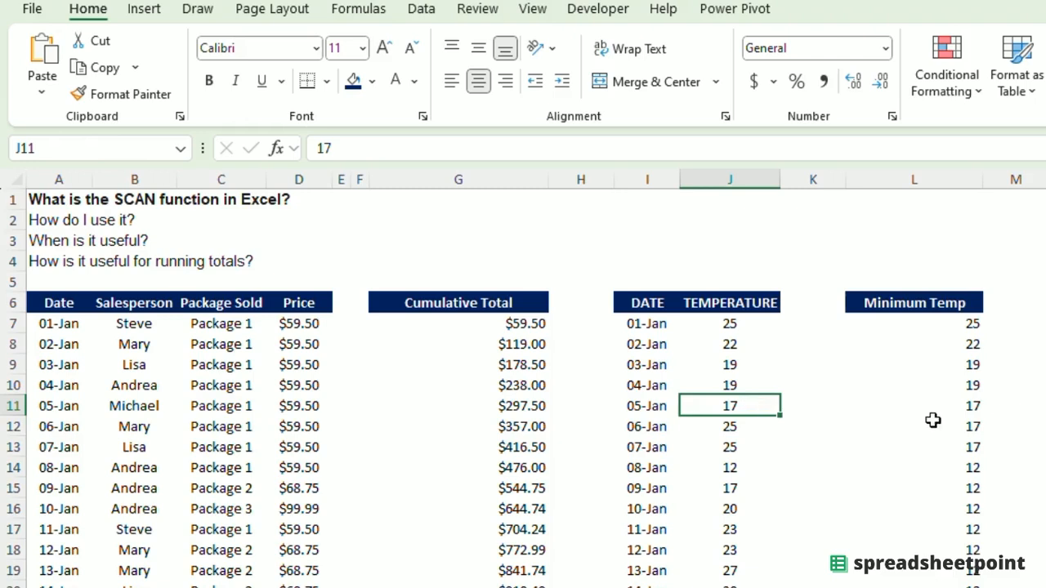
left_click(730, 425)
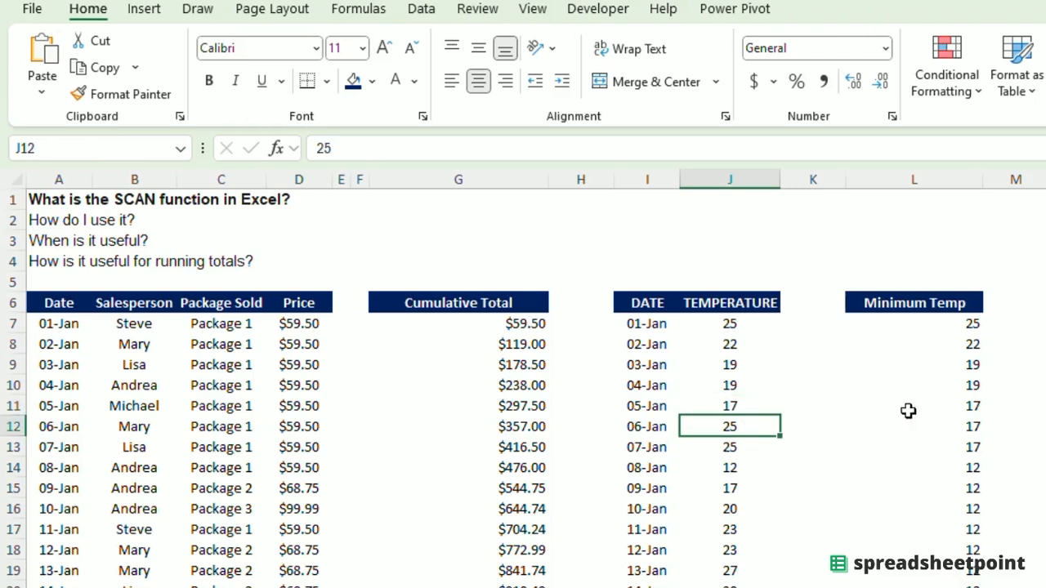
left_click(914, 468)
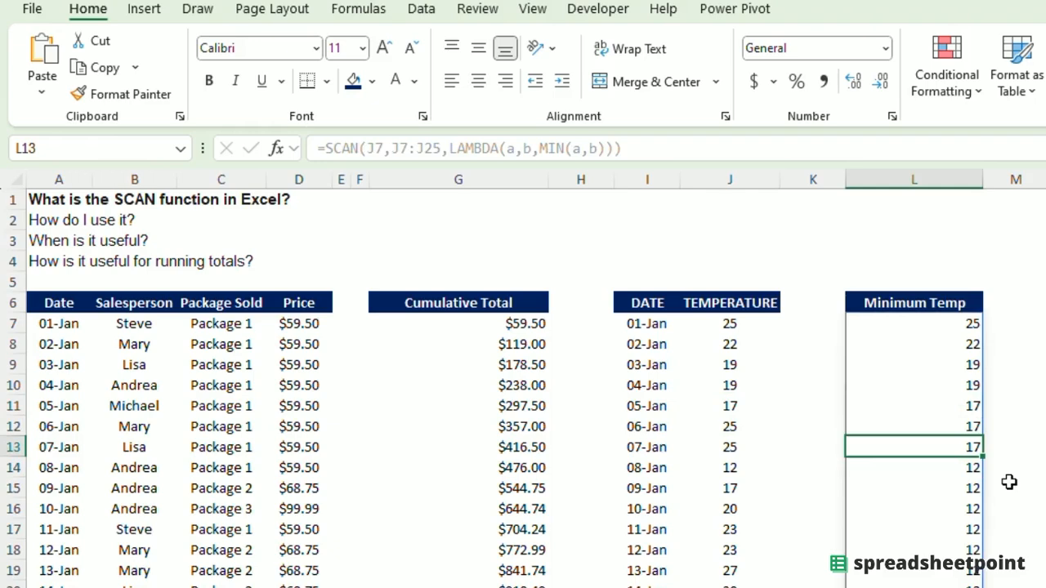
left_click(813, 446)
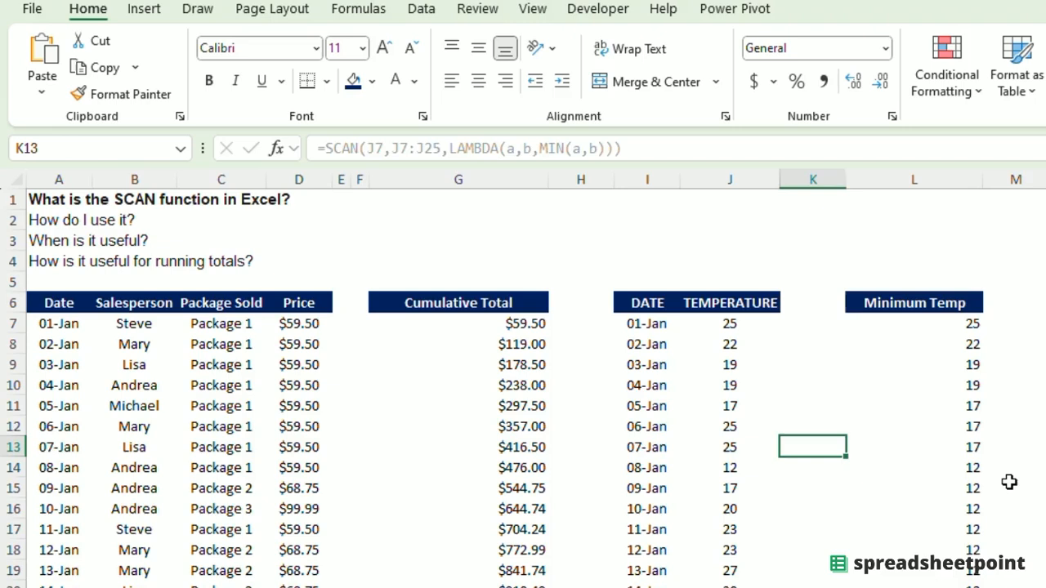
left_click_drag(730, 324, 730, 427)
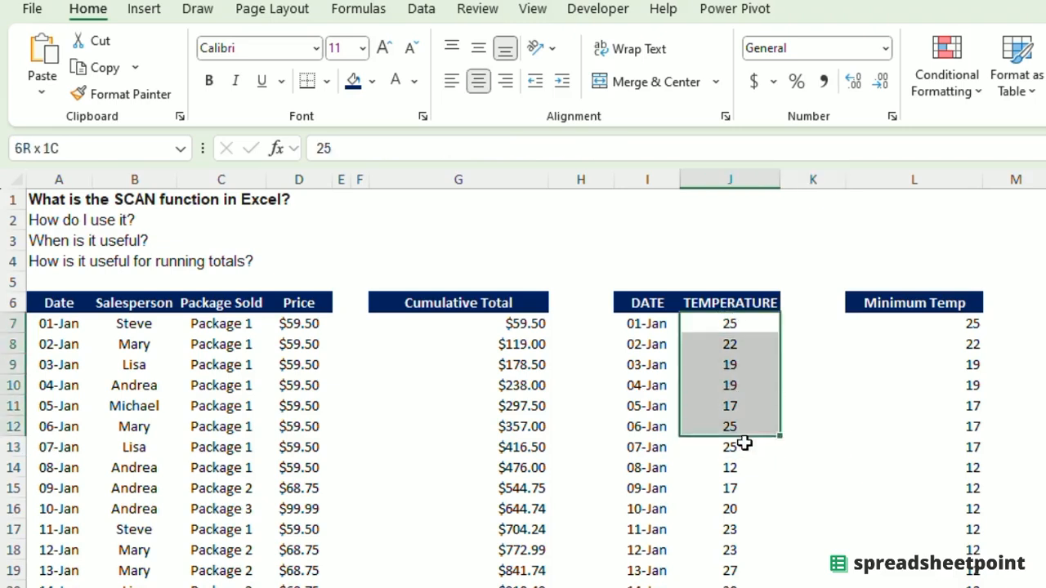
left_click(730, 468)
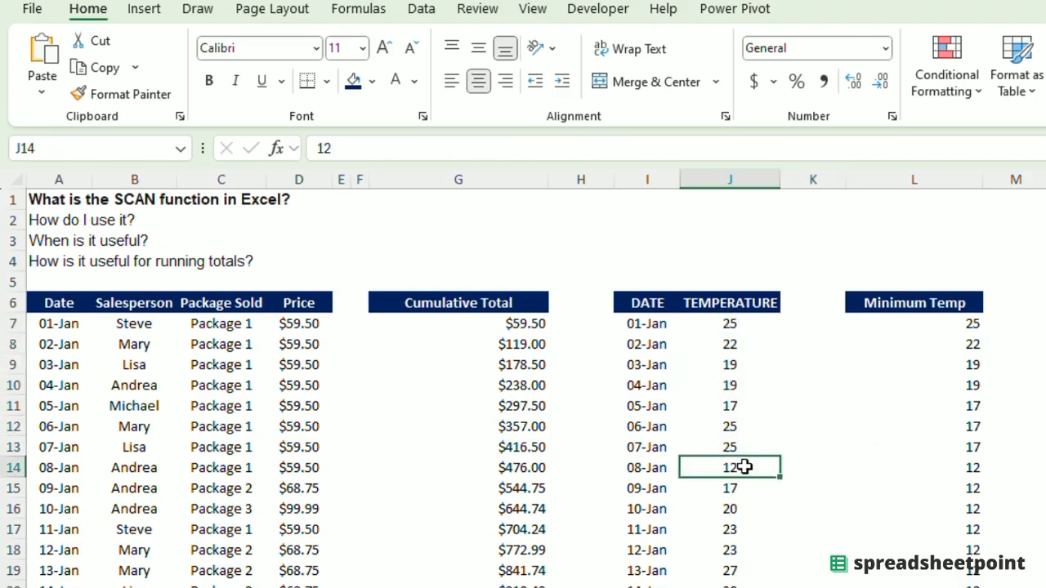
left_click(914, 467)
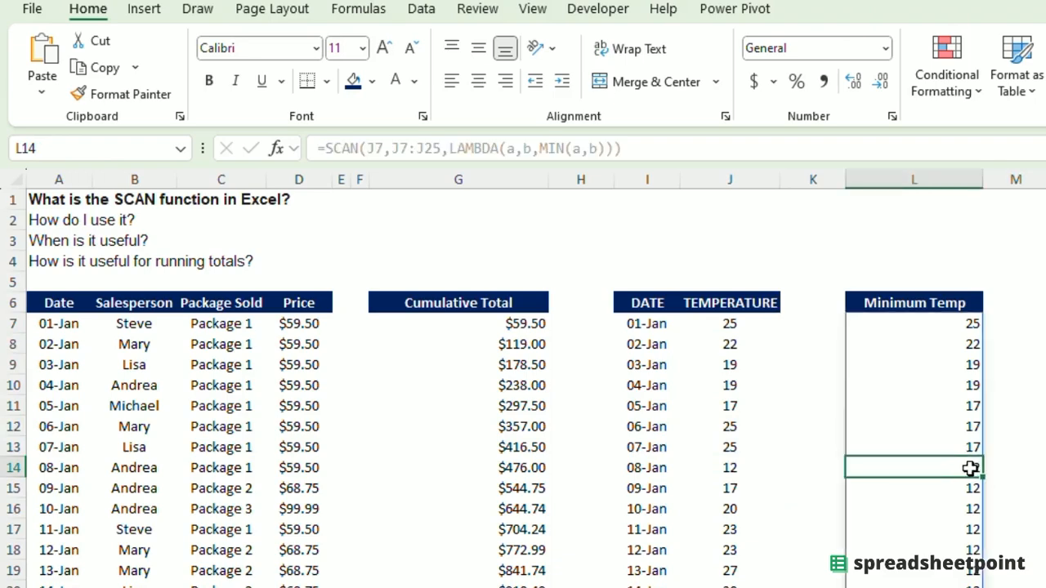
left_click(730, 488)
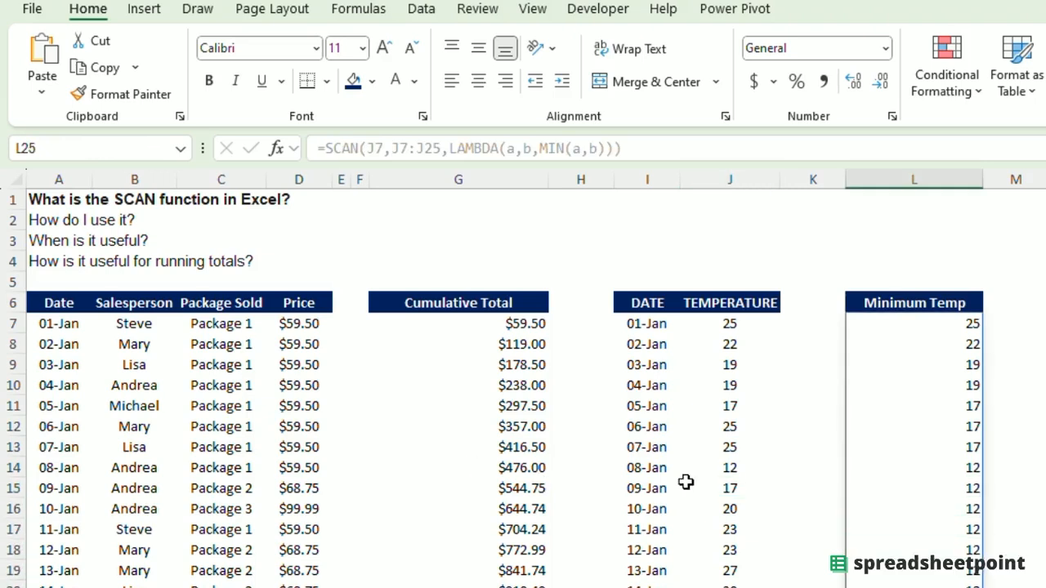
left_click(729, 488)
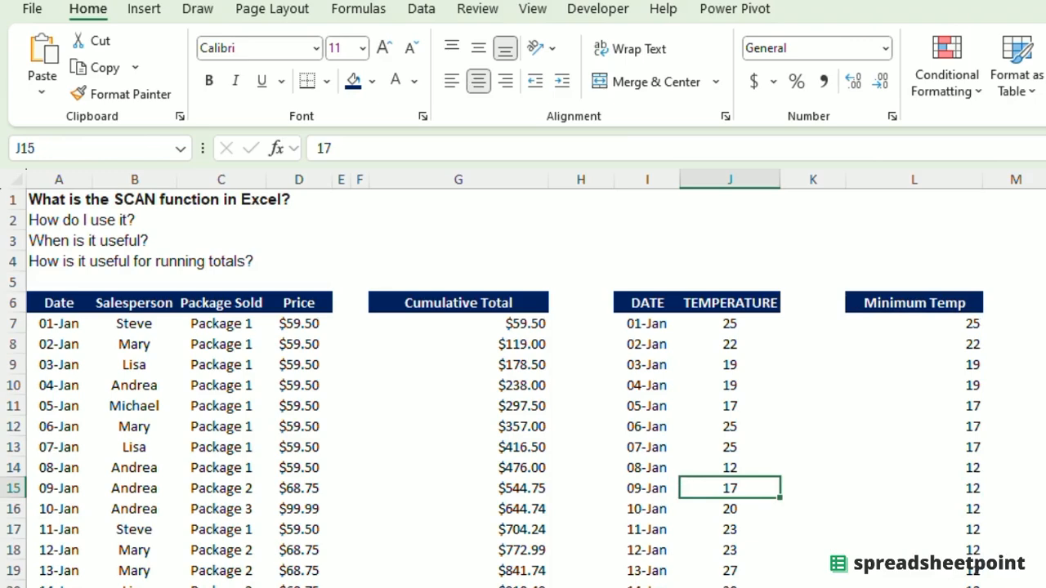